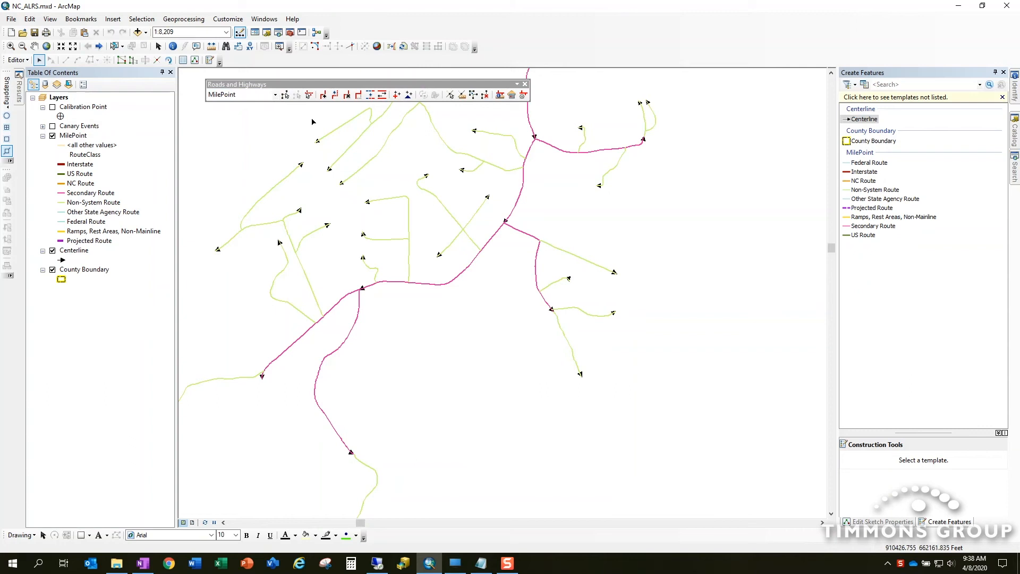
mouse_move(290, 125)
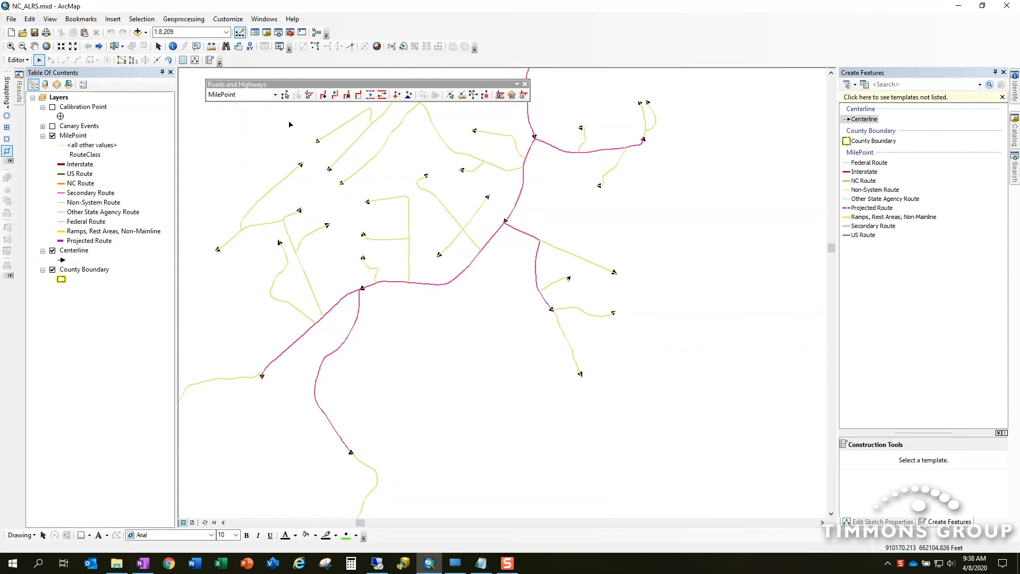
mouse_move(318, 137)
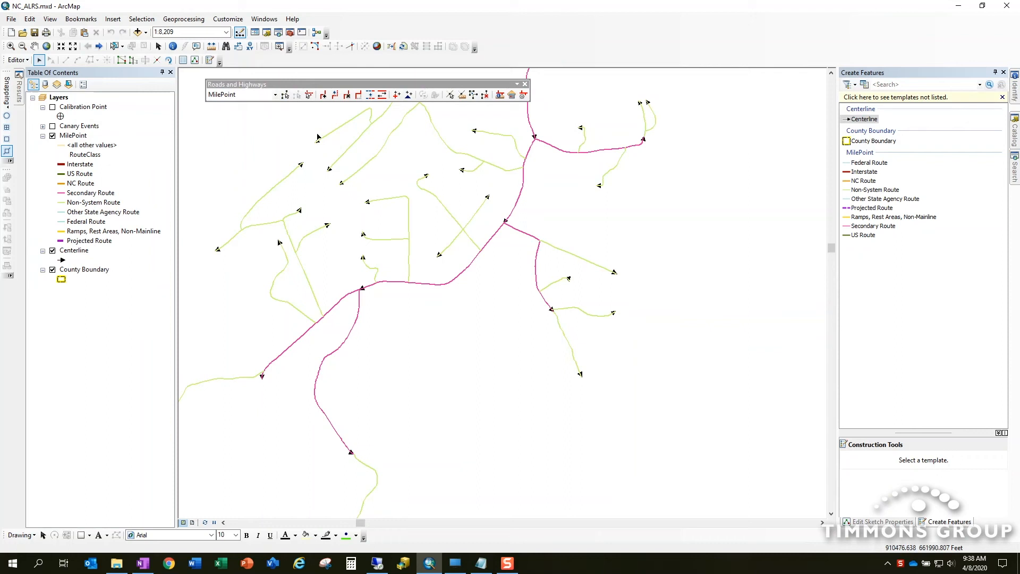
mouse_move(417, 189)
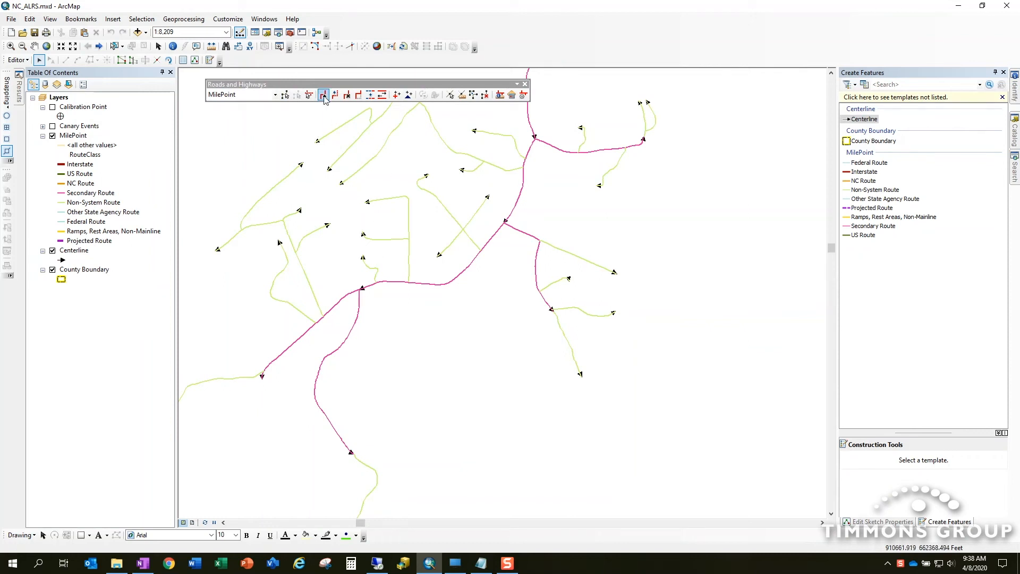
mouse_move(323, 95)
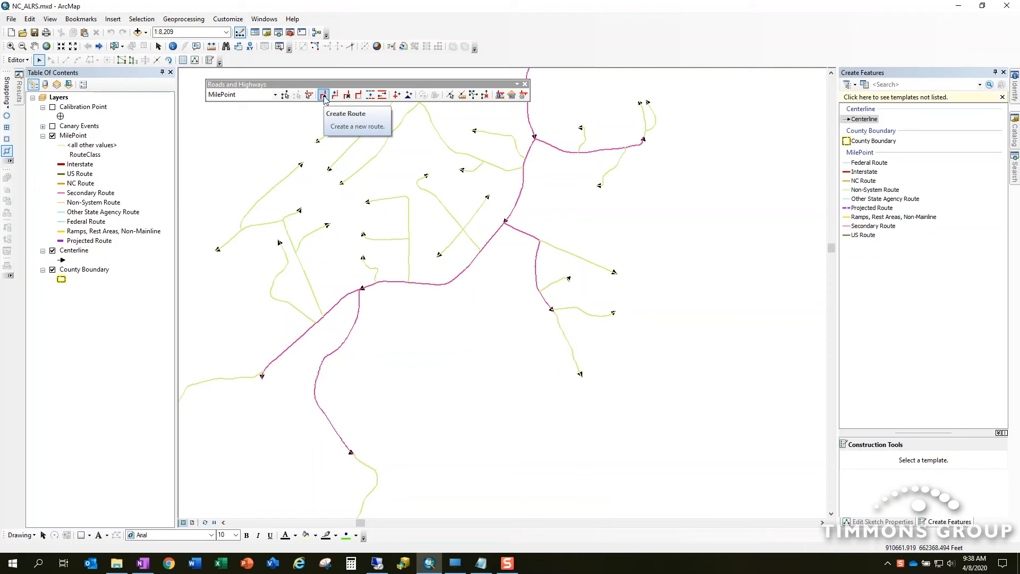
mouse_move(334, 95)
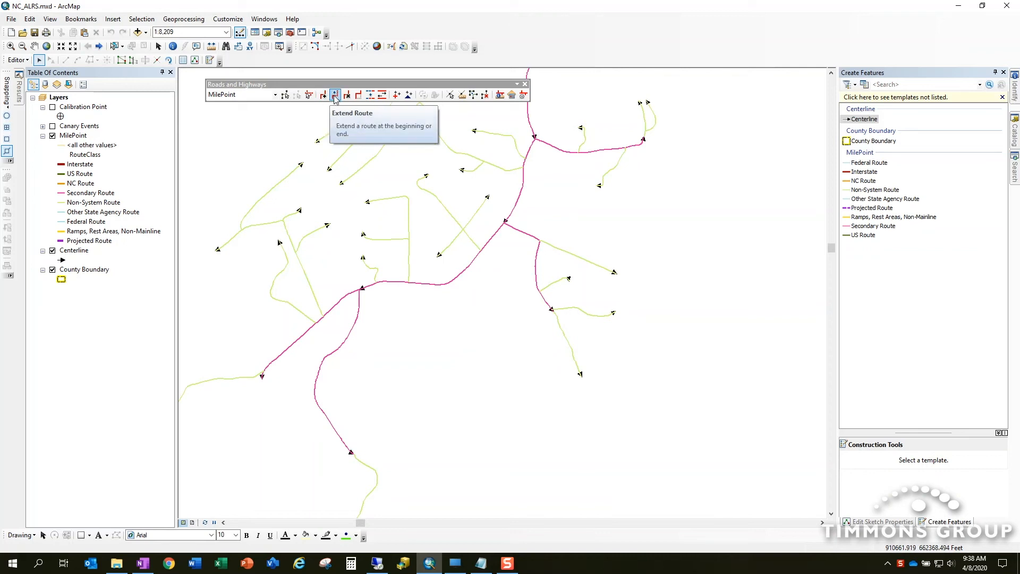
mouse_move(358, 95)
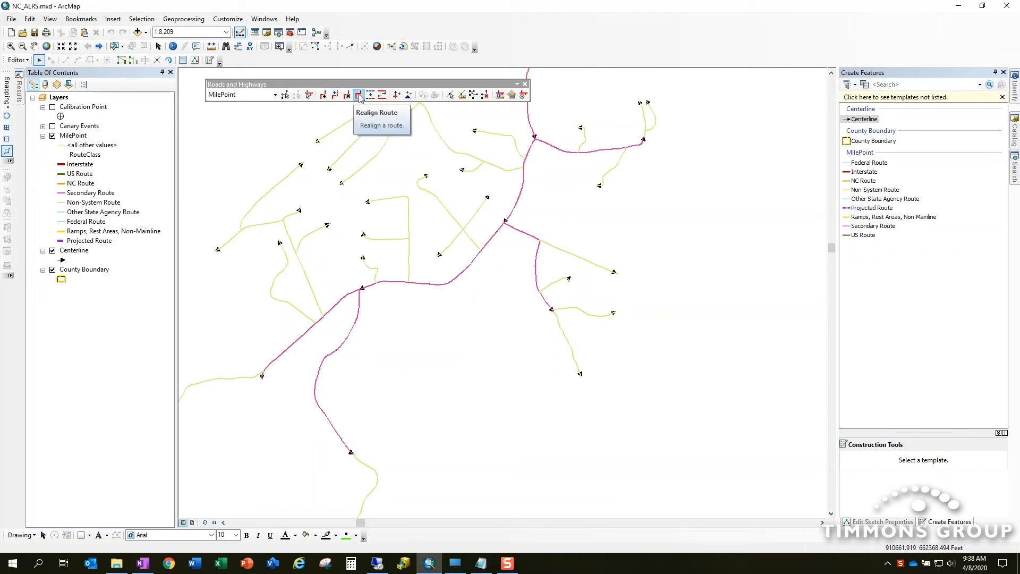
mouse_move(382, 95)
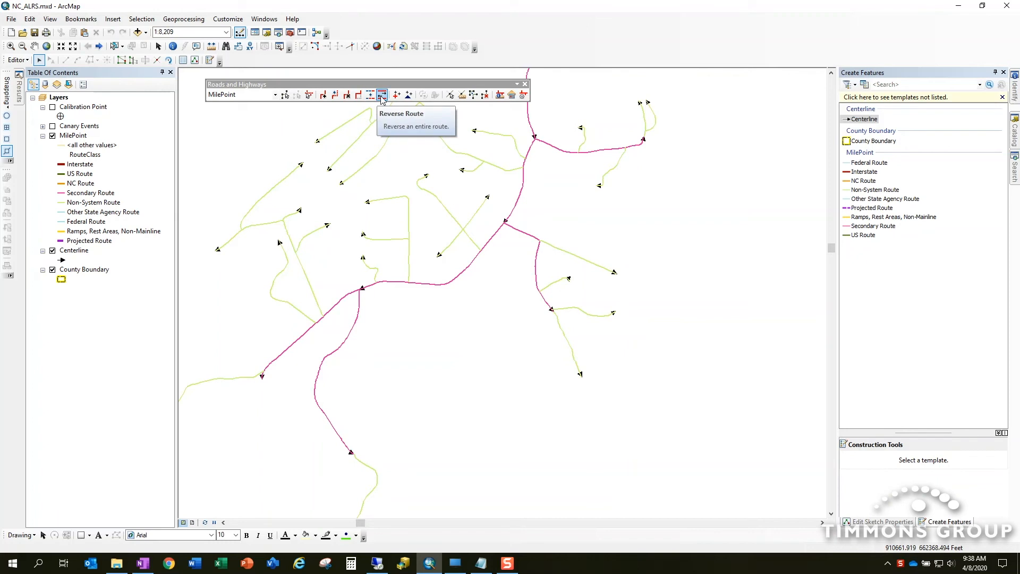
mouse_move(342, 90)
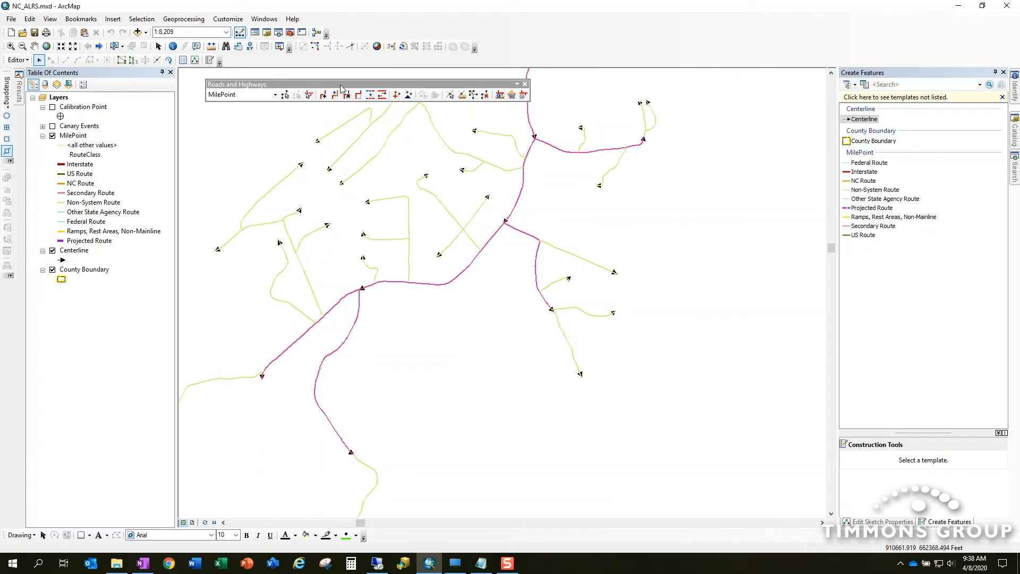
mouse_move(324, 95)
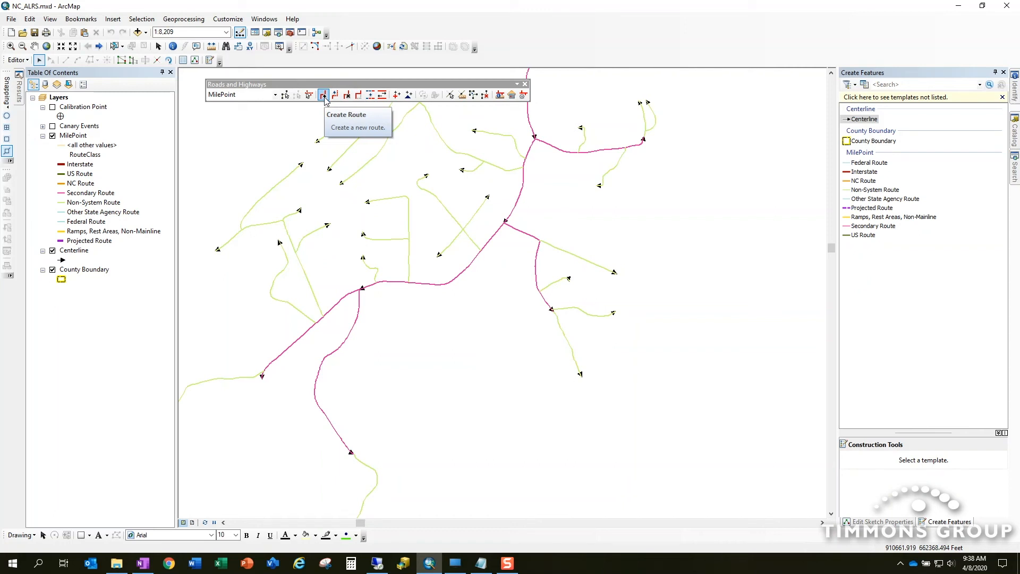
mouse_move(610, 382)
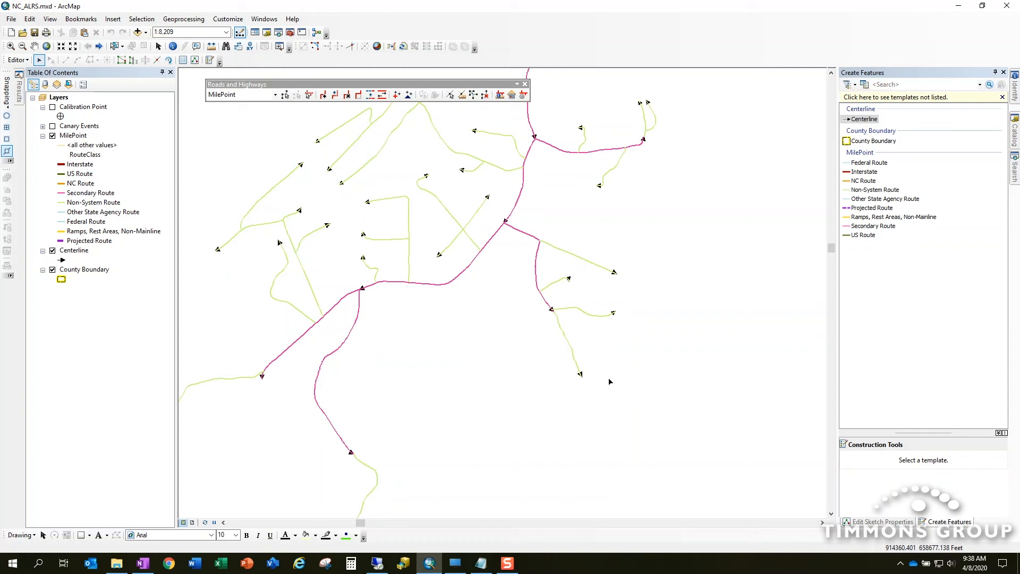
Choose the Centerline template so line construction tools are ready
left_click(864, 119)
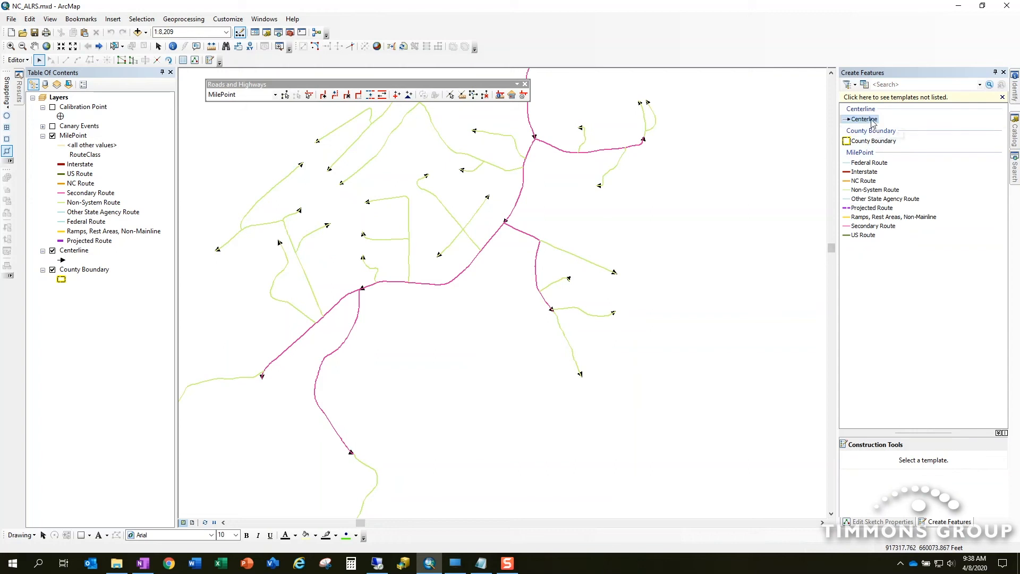
left_click(862, 118)
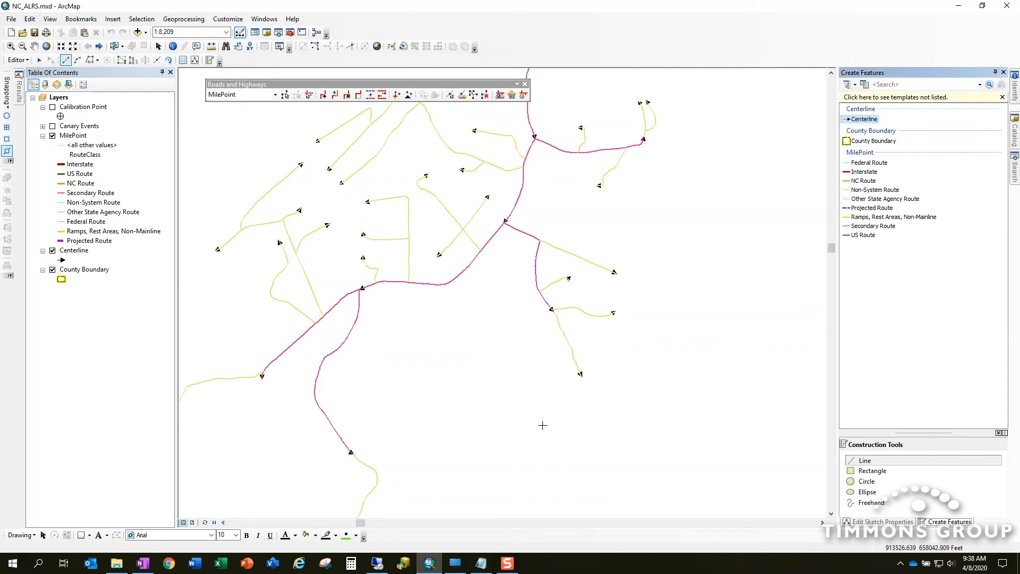
mouse_move(454, 366)
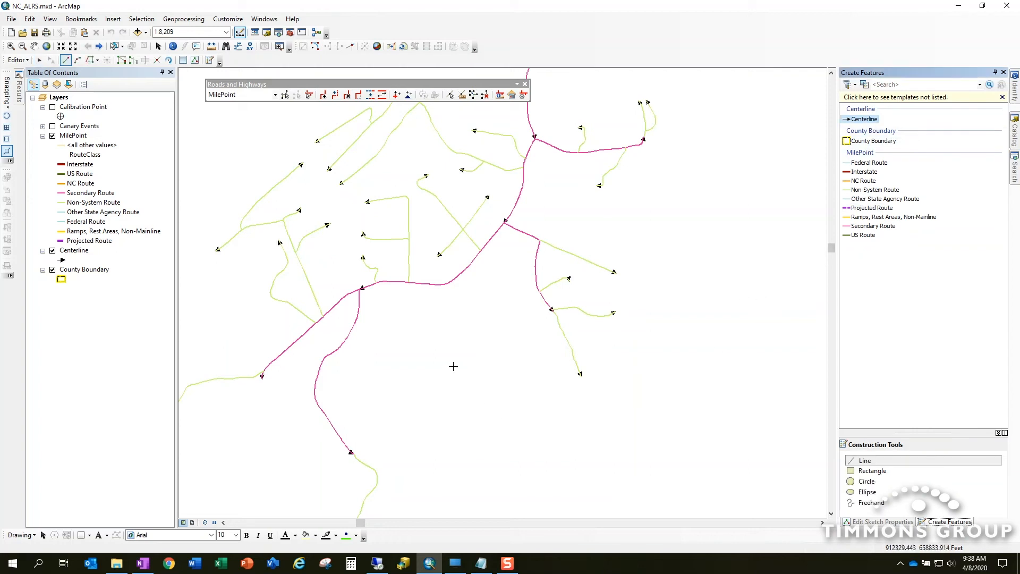
mouse_move(411, 340)
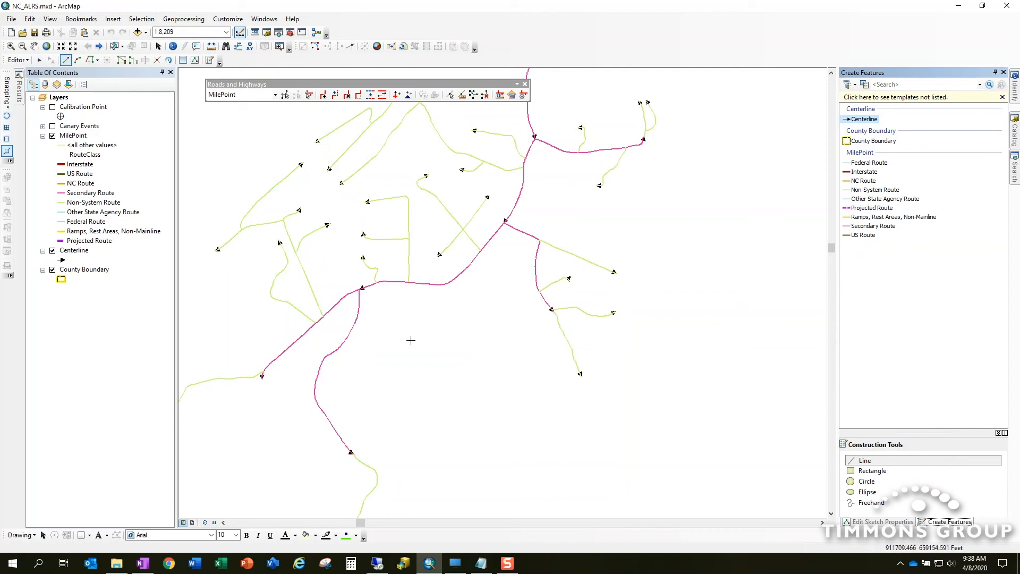
mouse_move(428, 315)
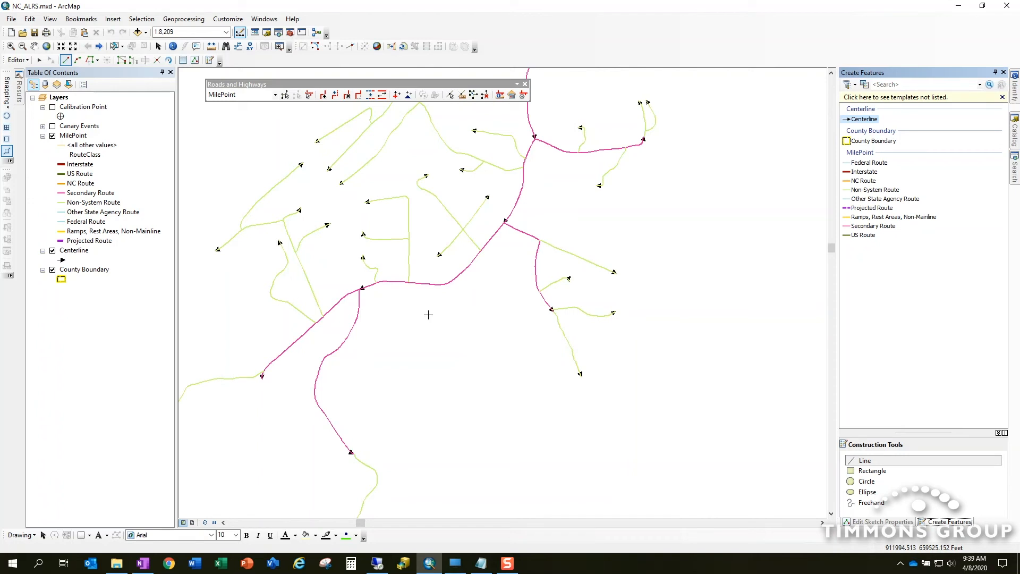
mouse_move(430, 318)
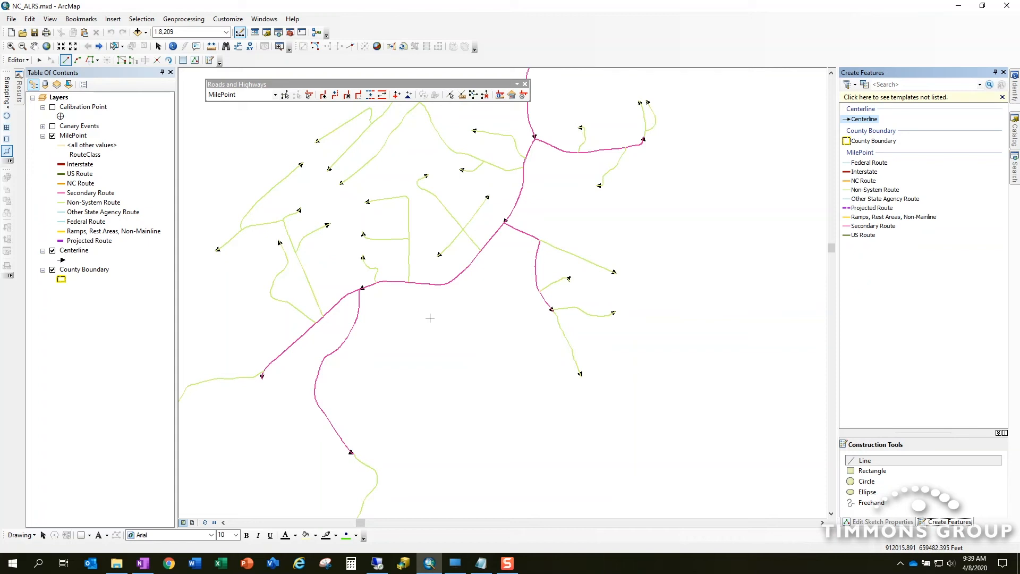
mouse_move(466, 316)
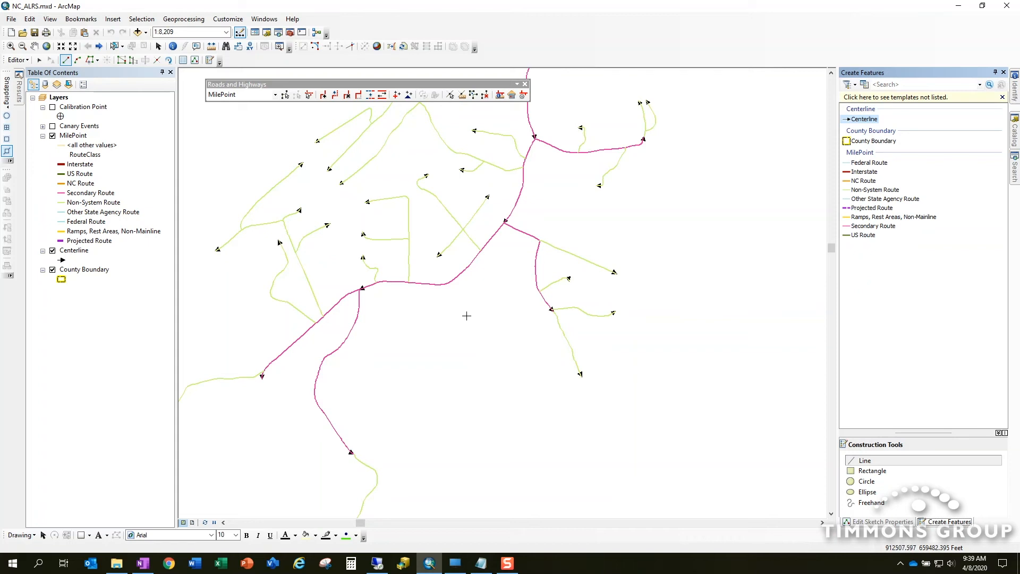
mouse_move(261, 272)
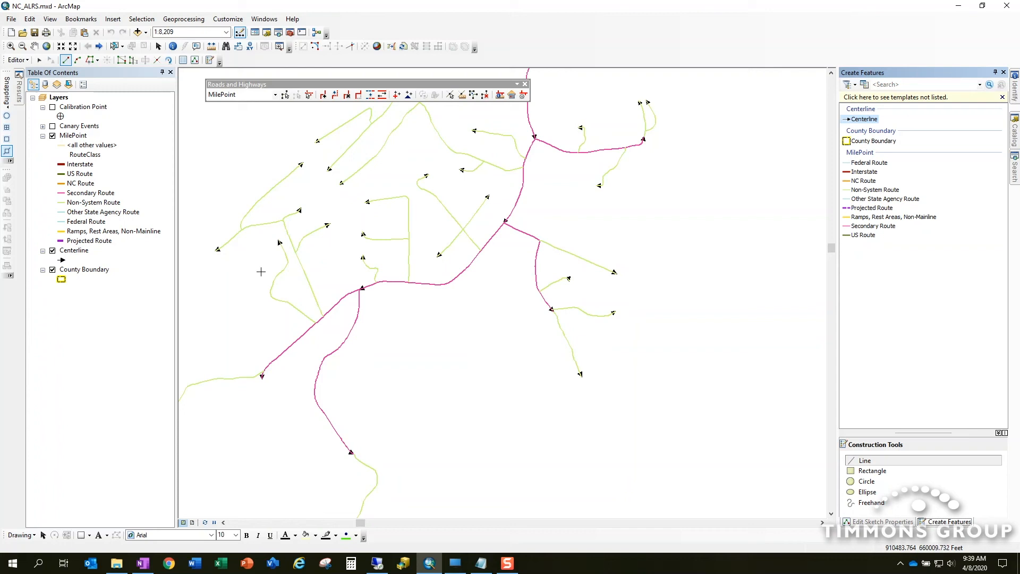
mouse_move(7, 151)
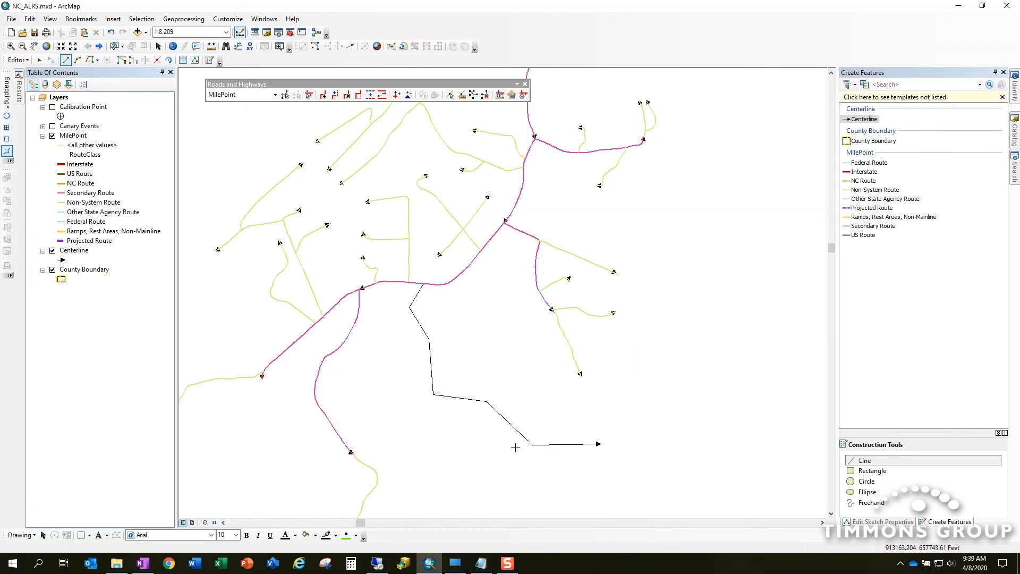
mouse_move(620, 424)
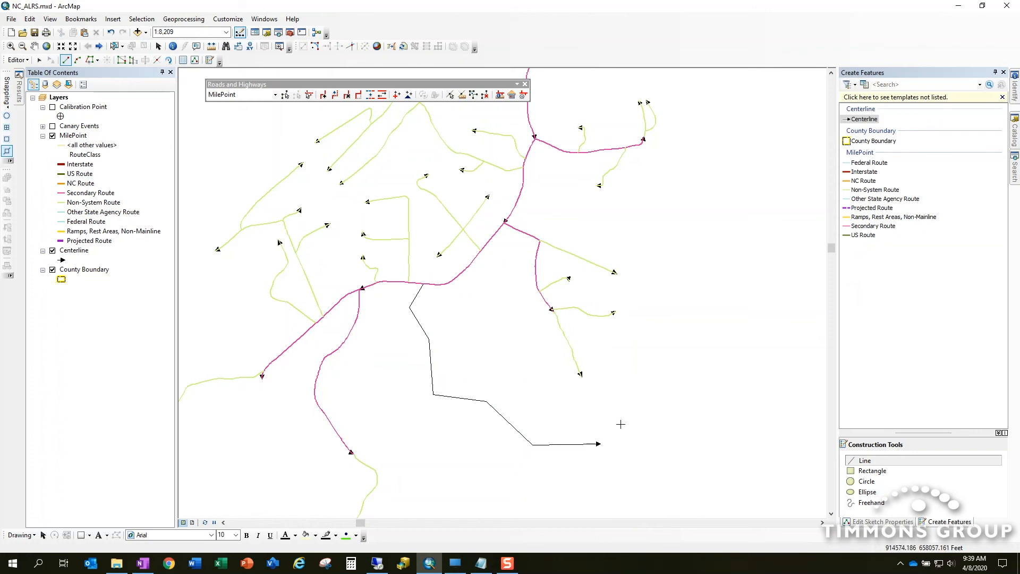
mouse_move(371, 156)
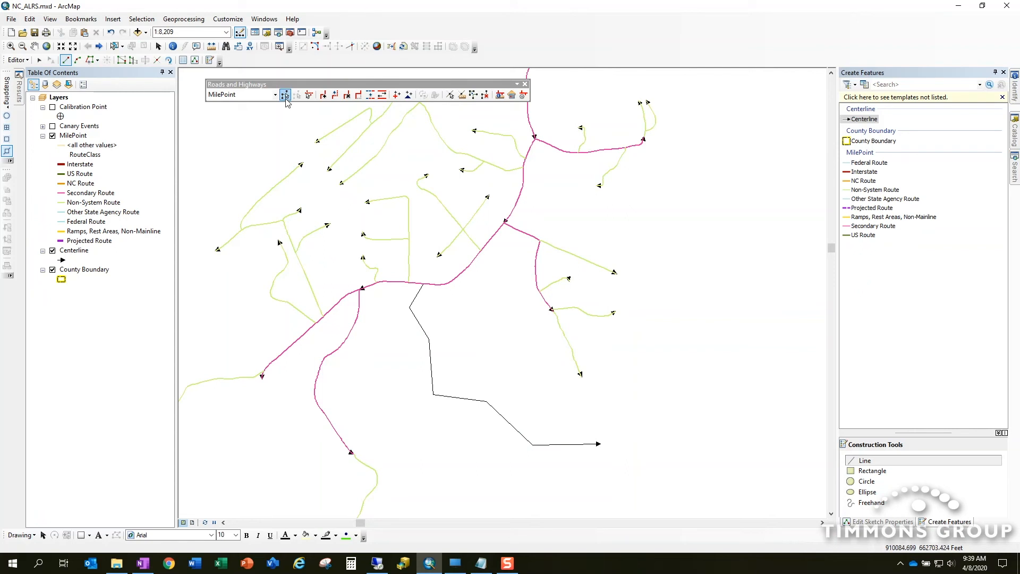
mouse_move(285, 95)
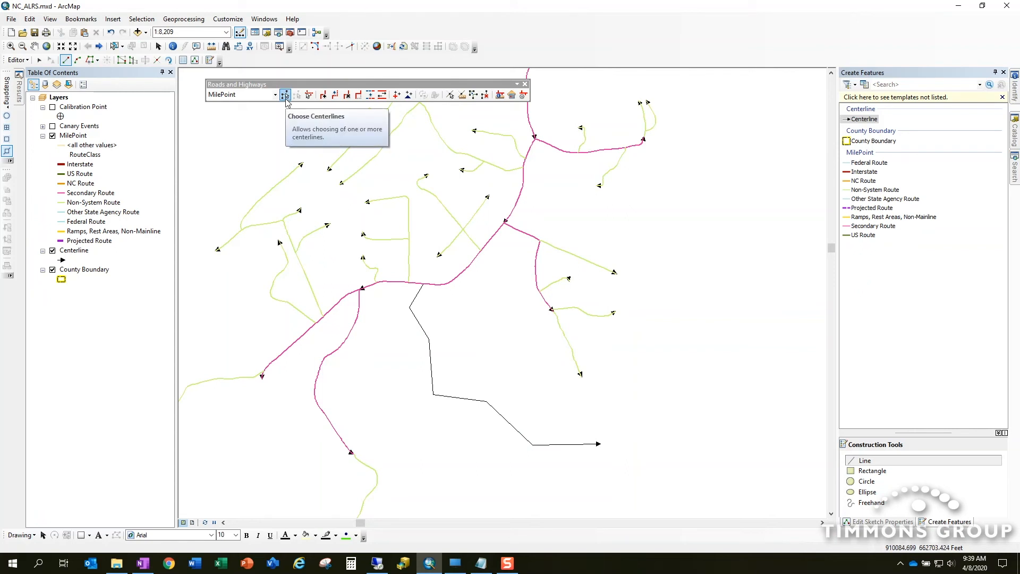
mouse_move(285, 87)
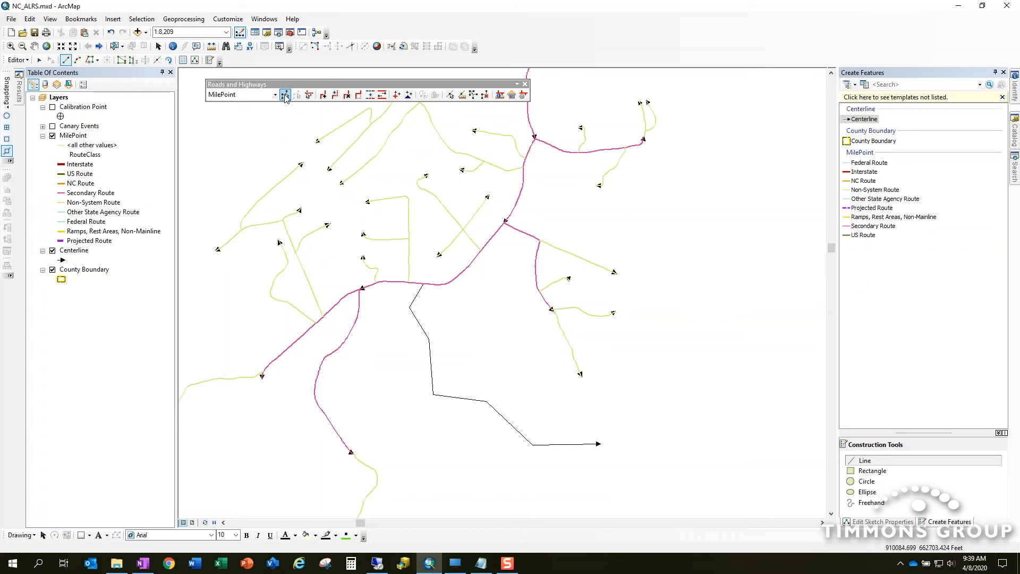
mouse_move(285, 95)
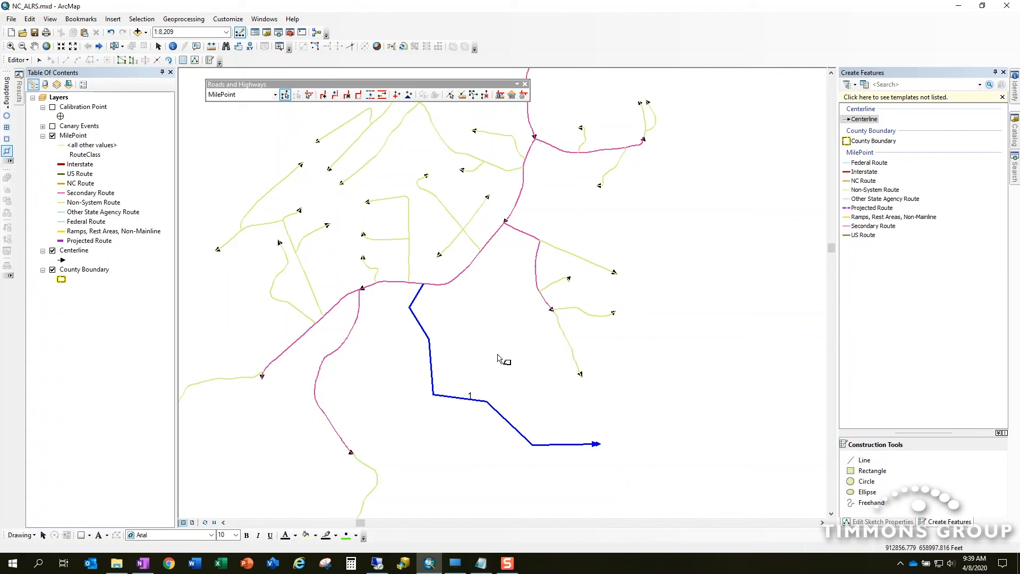
Select the newly drawn south-eastward black centerline
left_click(323, 95)
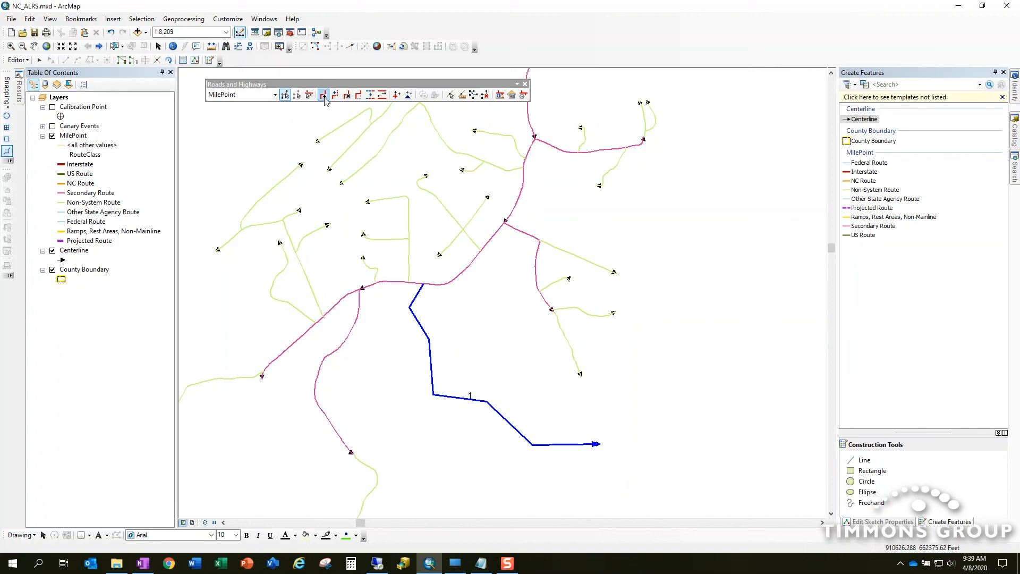
mouse_move(323, 96)
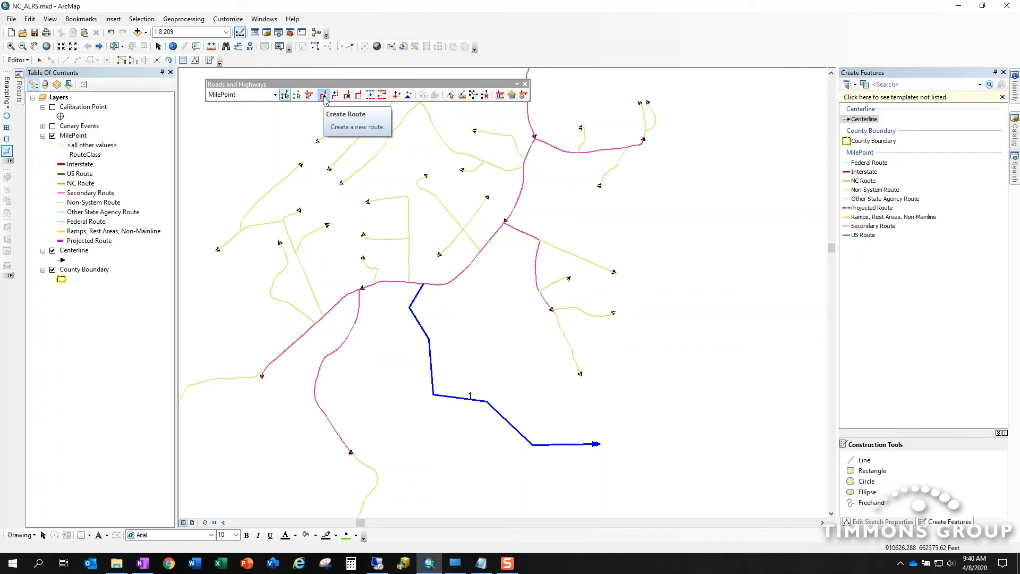
Start a new route from the centerline with Start Date 4/8/2020 12:00:00 AM
left_click(322, 95)
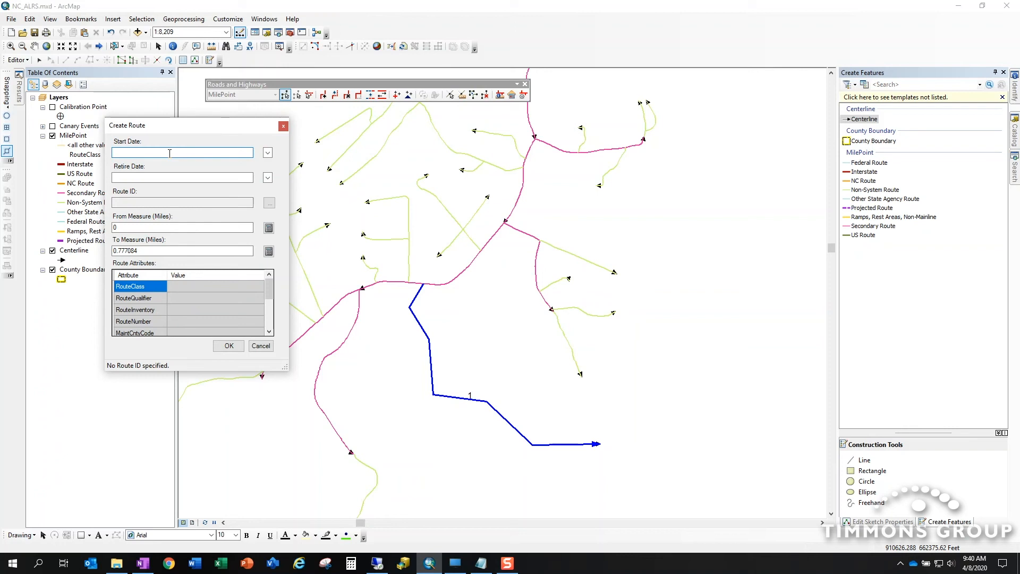
type("4/8/2020 12:00:00 AM")
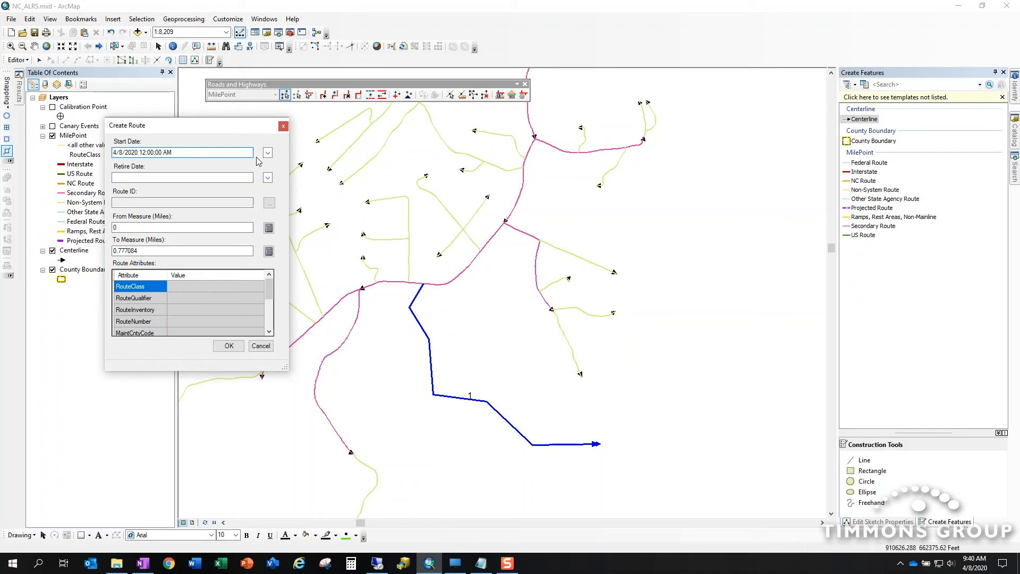
left_click(184, 178)
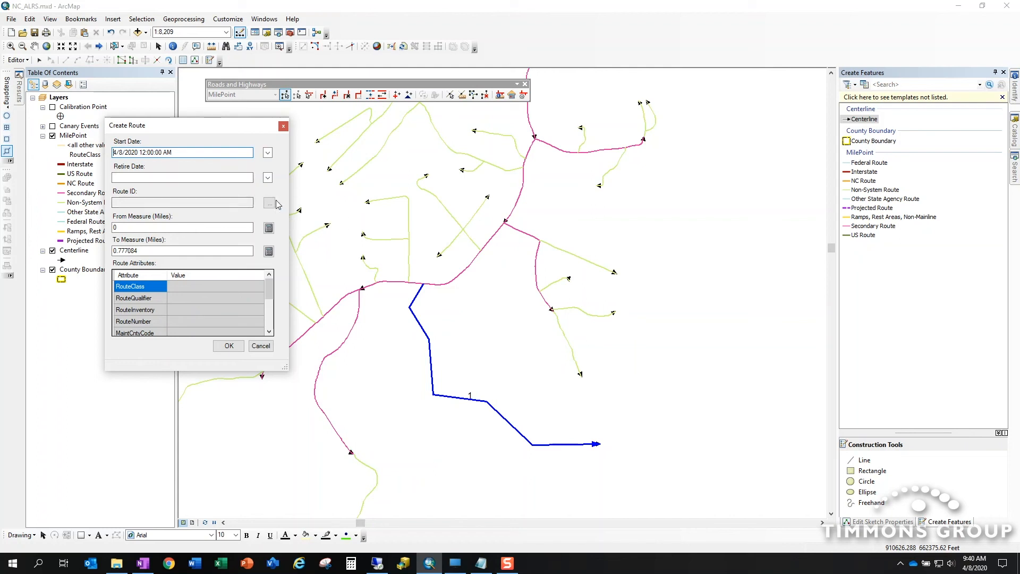
mouse_move(269, 202)
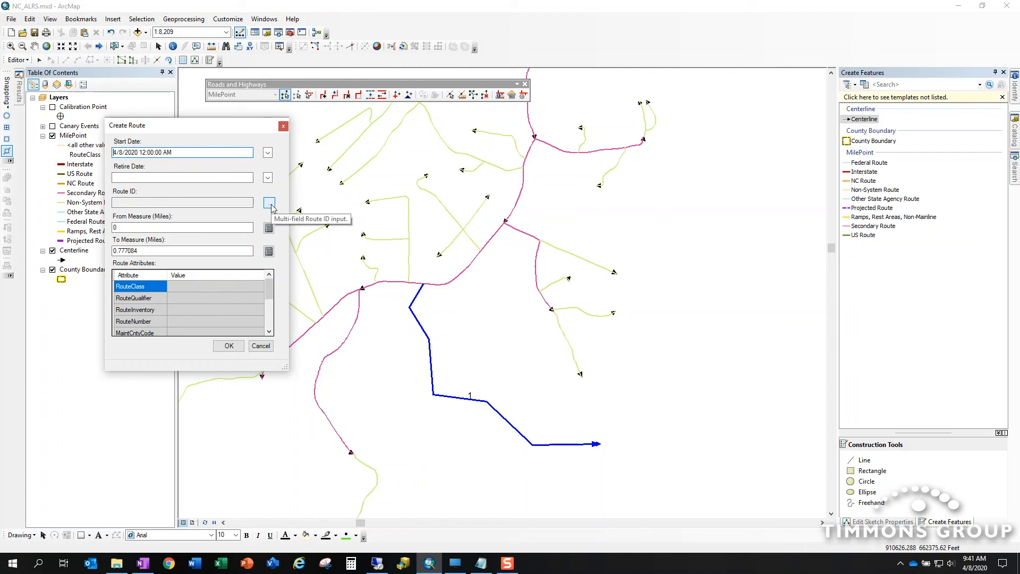
left_click(268, 202)
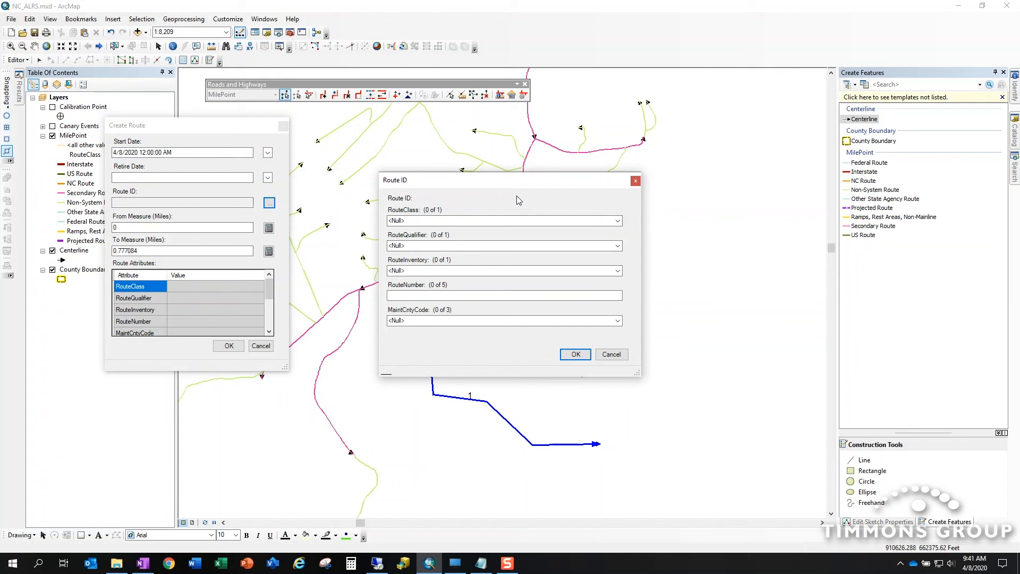
mouse_move(414, 203)
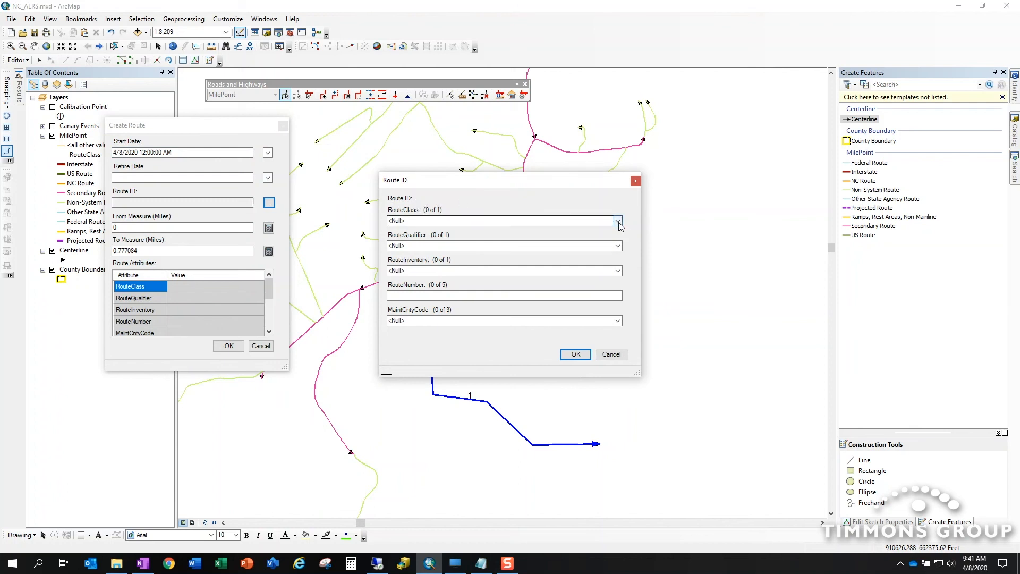
left_click(617, 221)
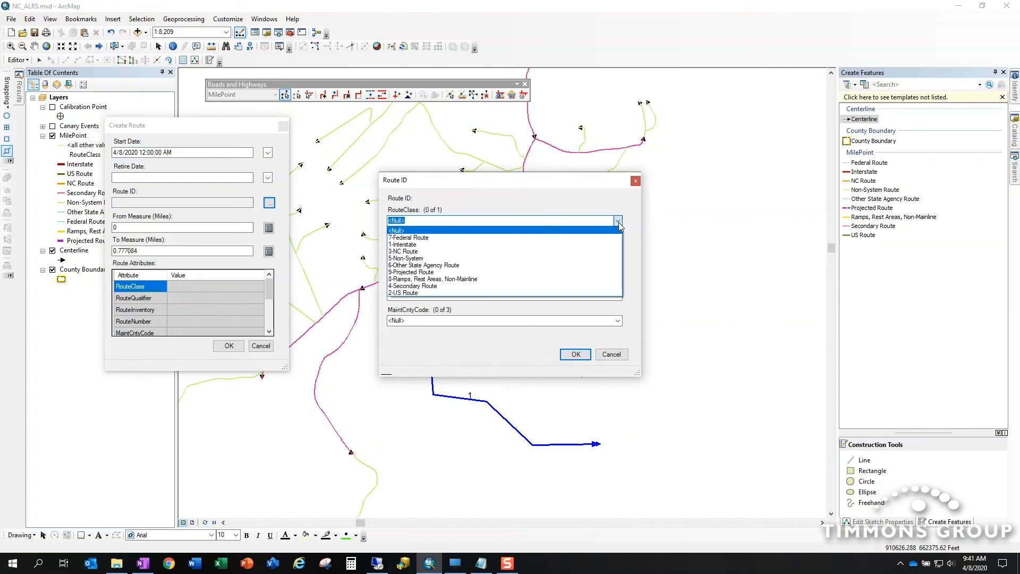
left_click(406, 258)
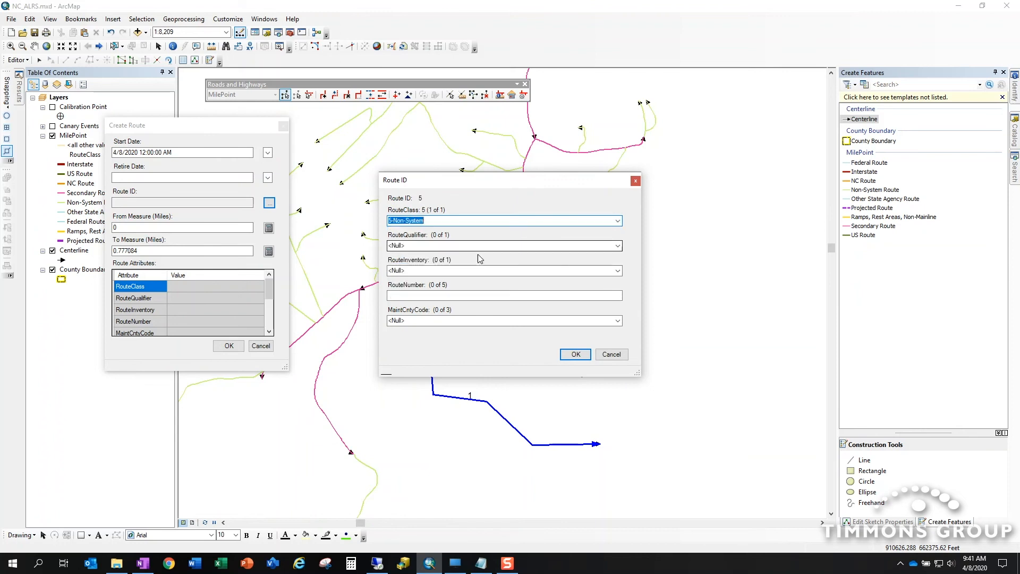
left_click(616, 246)
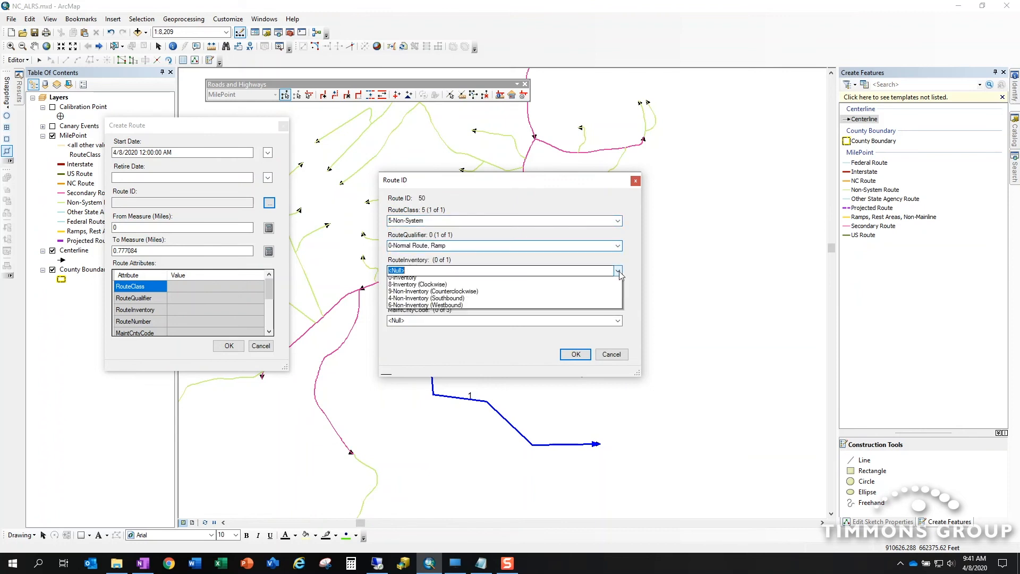
left_click(402, 277)
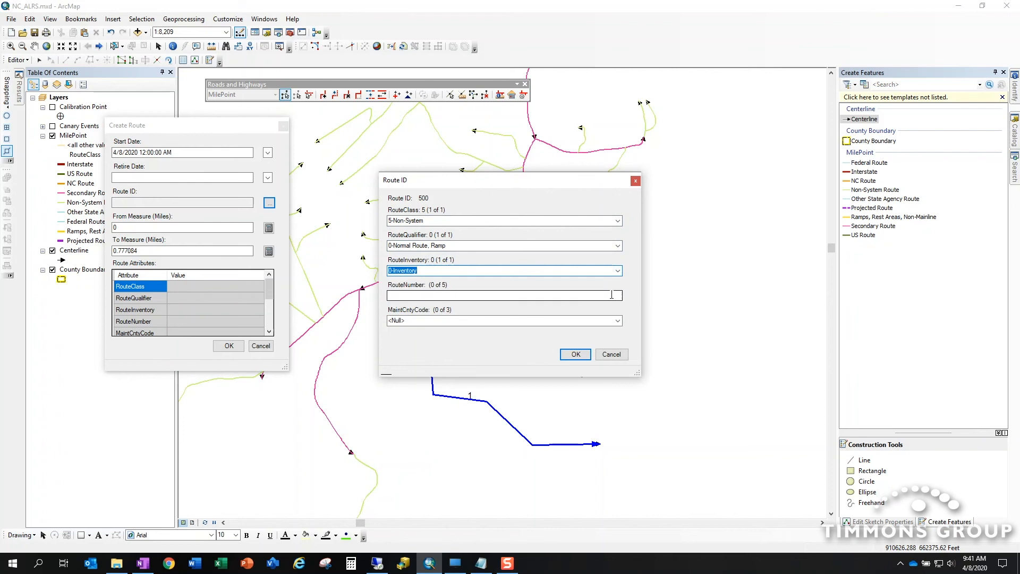
type("2424")
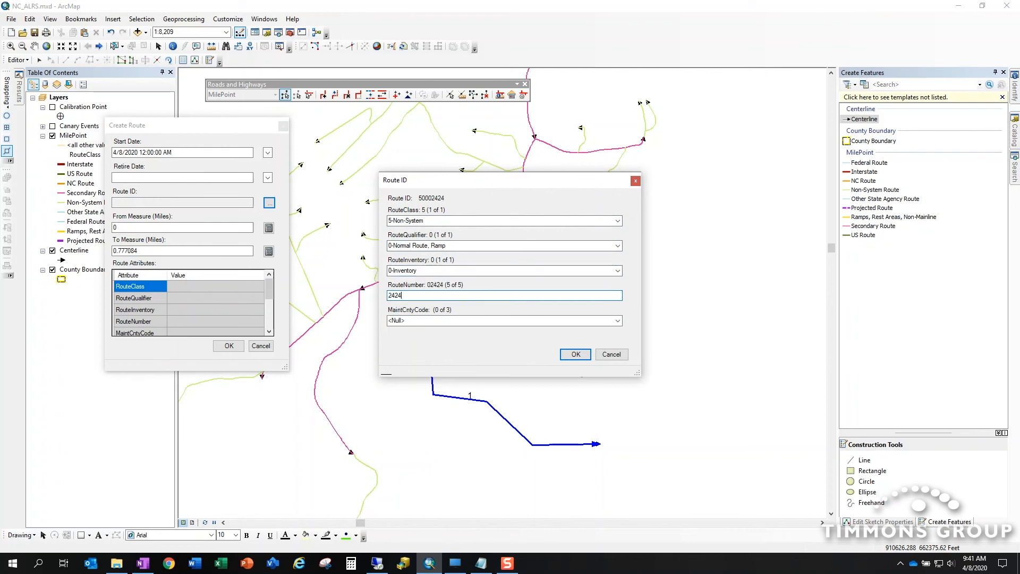
type("5")
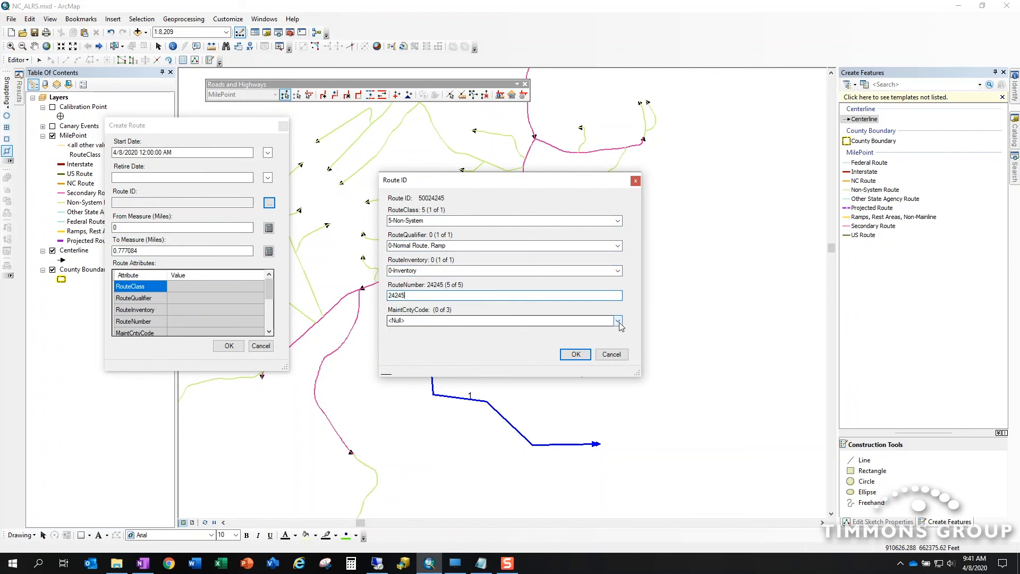
left_click(618, 320)
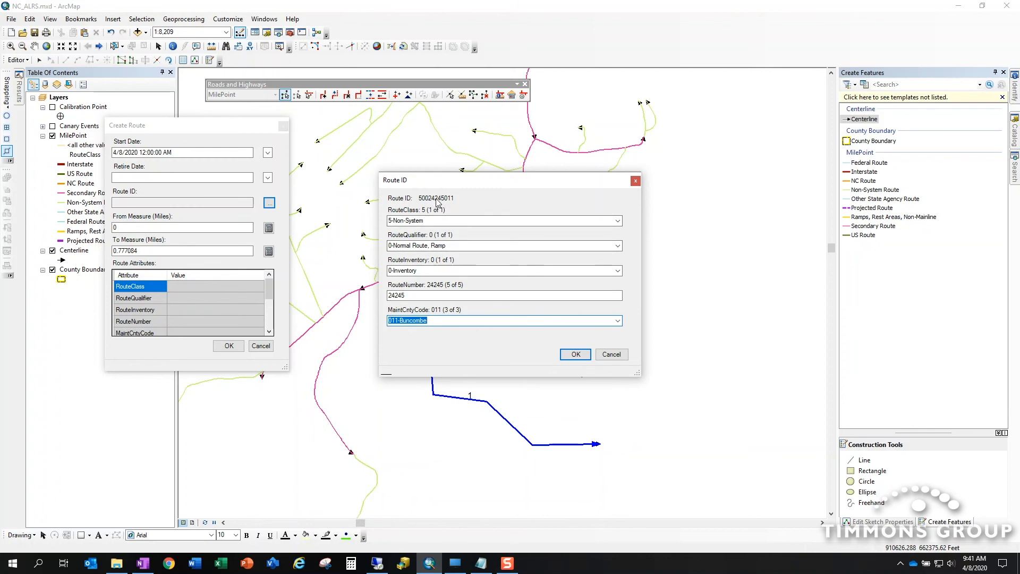
mouse_move(437, 204)
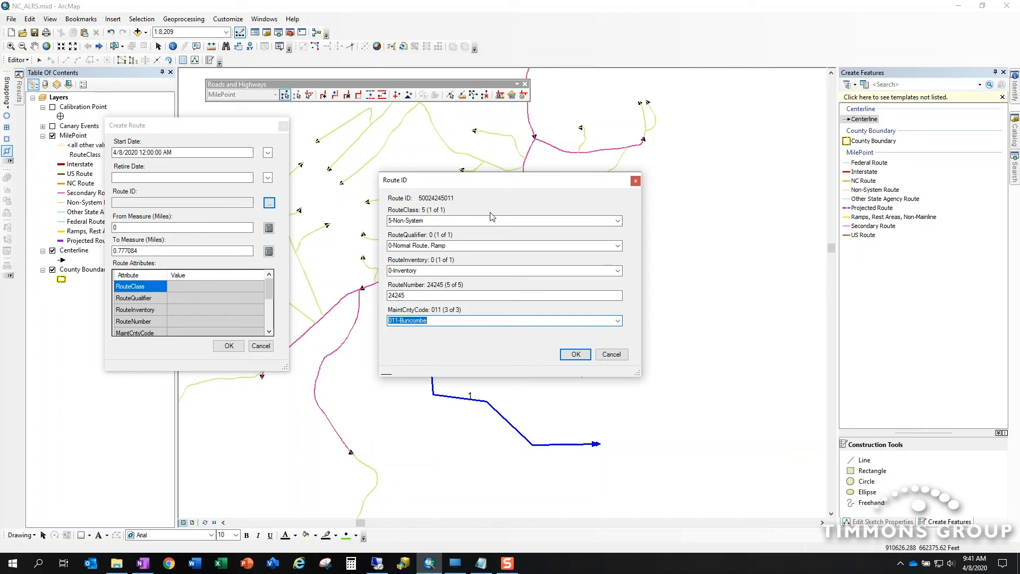
mouse_move(598, 414)
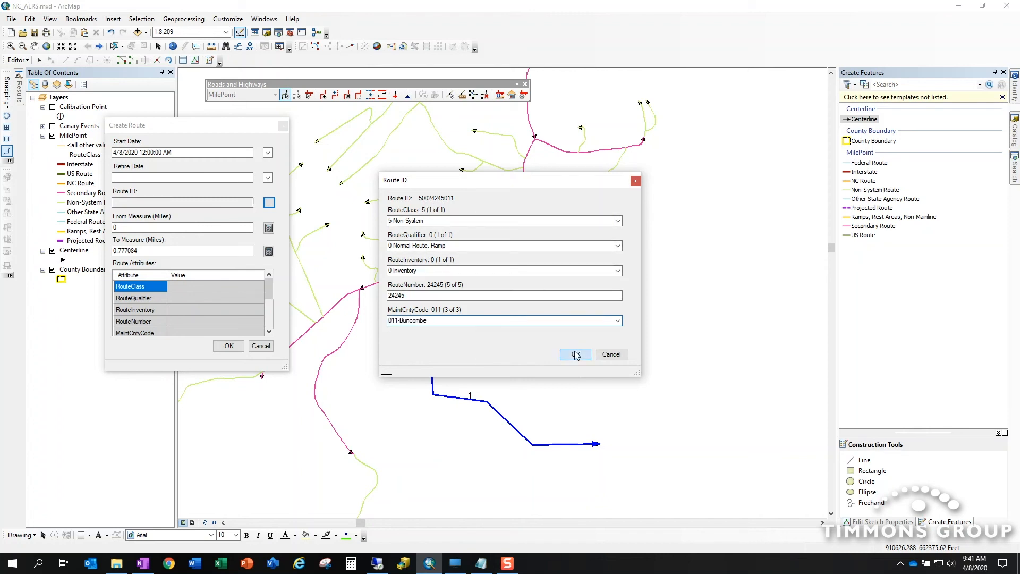
left_click(575, 354)
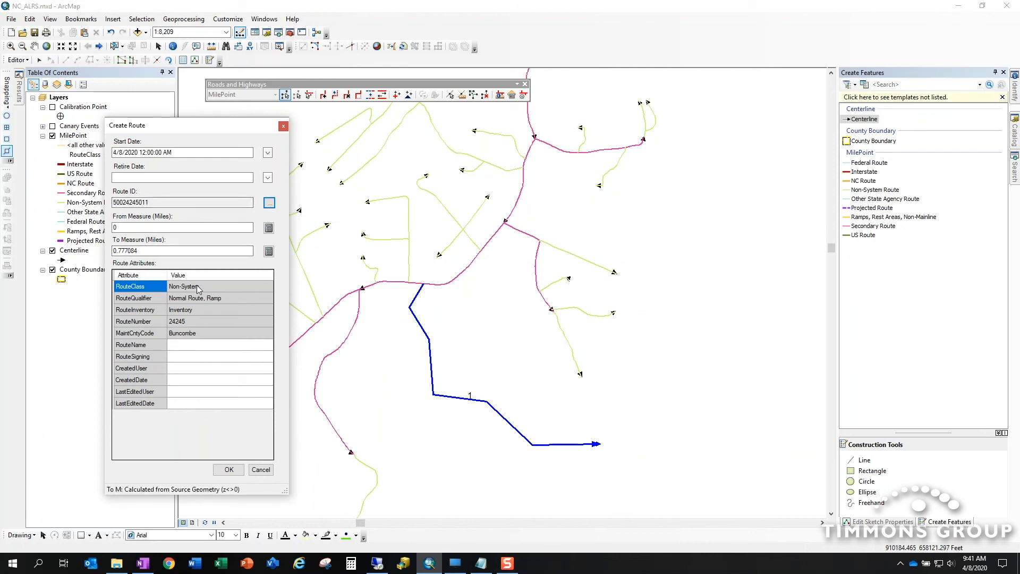
mouse_move(180, 383)
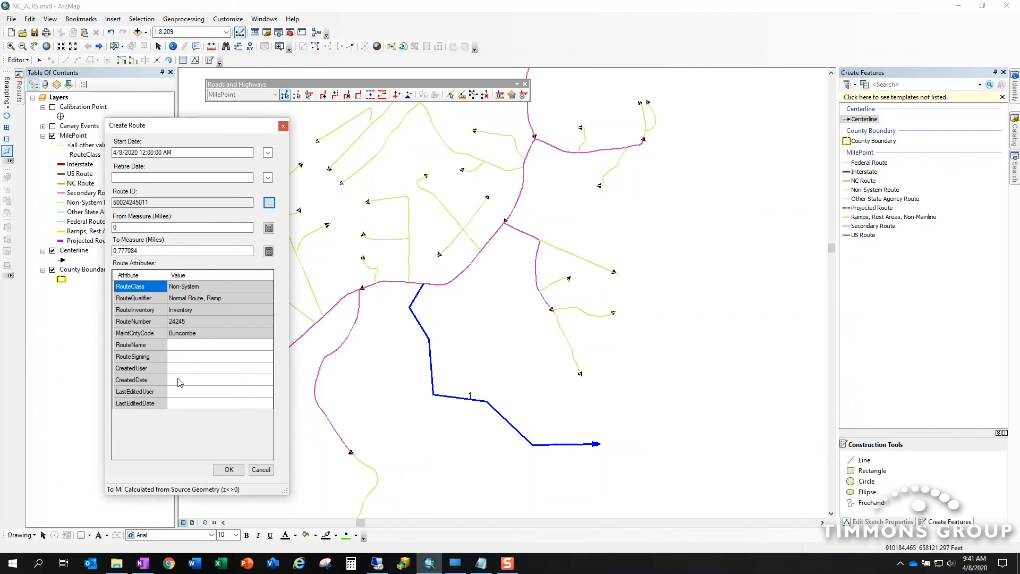
mouse_move(178, 351)
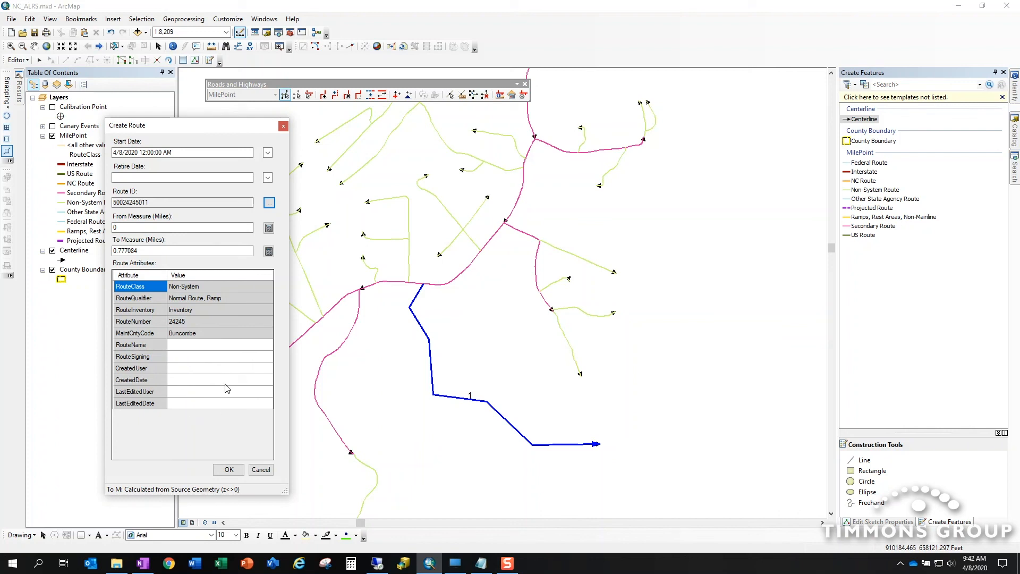
mouse_move(189, 421)
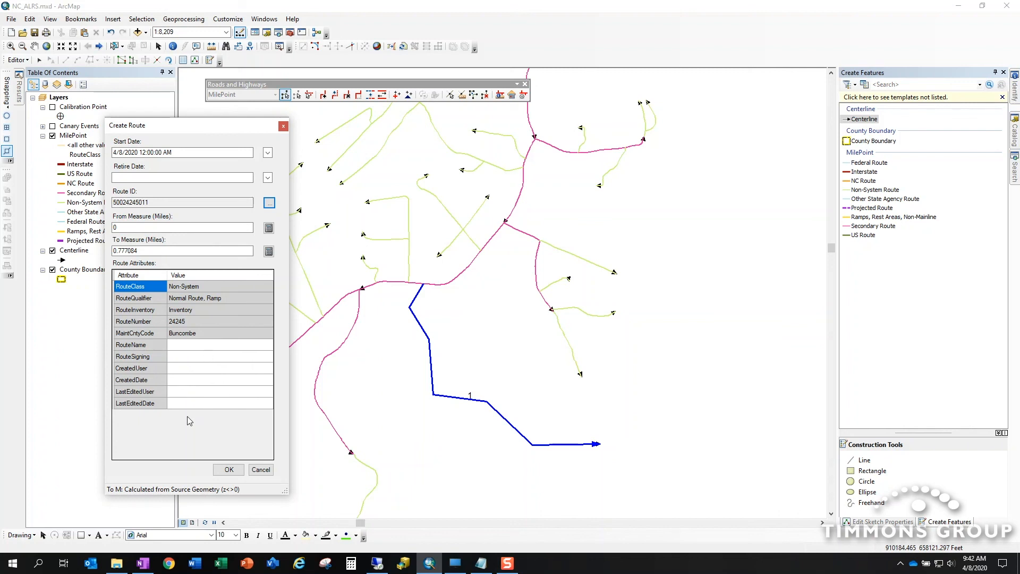
mouse_move(233, 484)
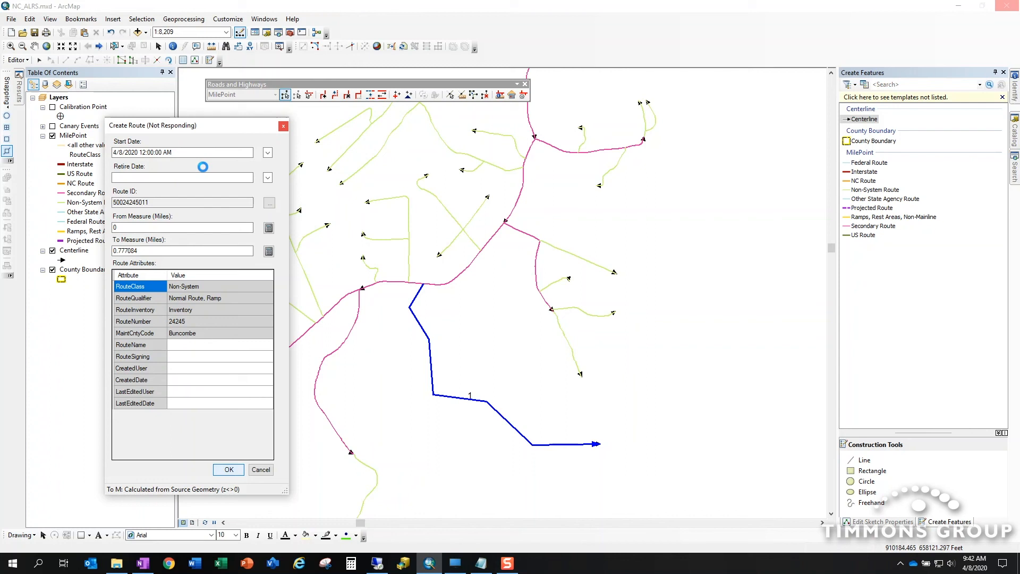
left_click(228, 469)
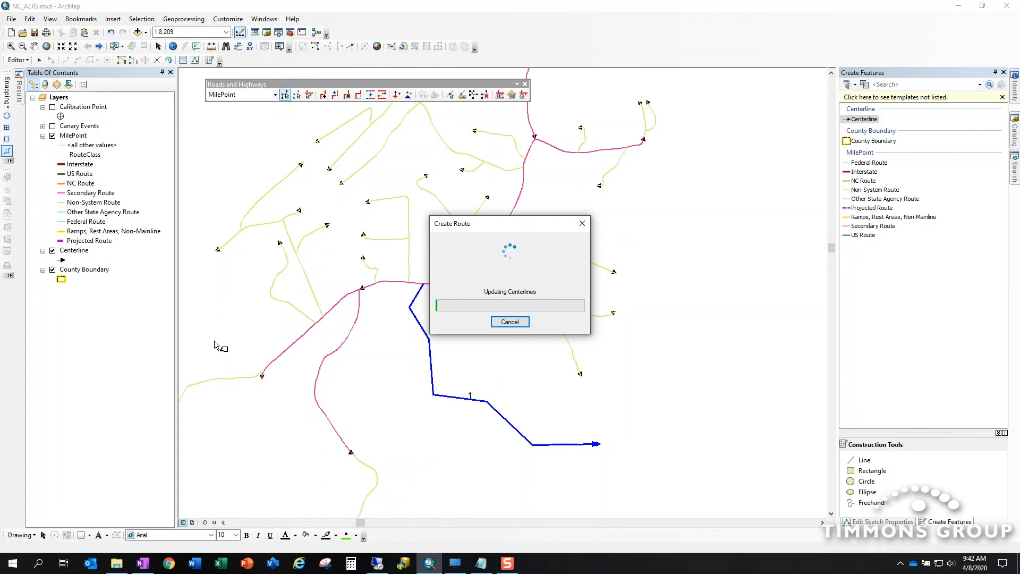
mouse_move(426, 291)
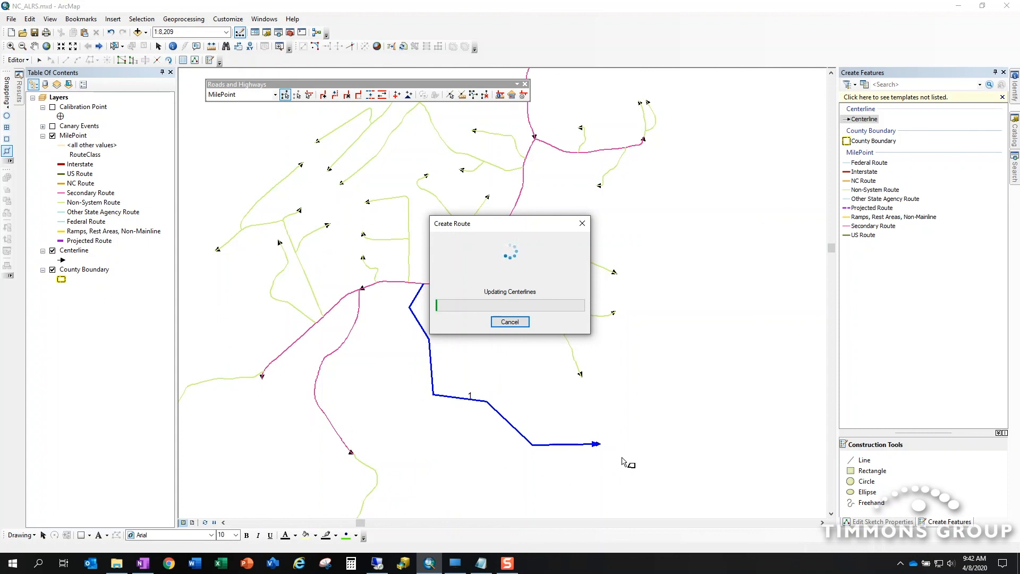
mouse_move(690, 450)
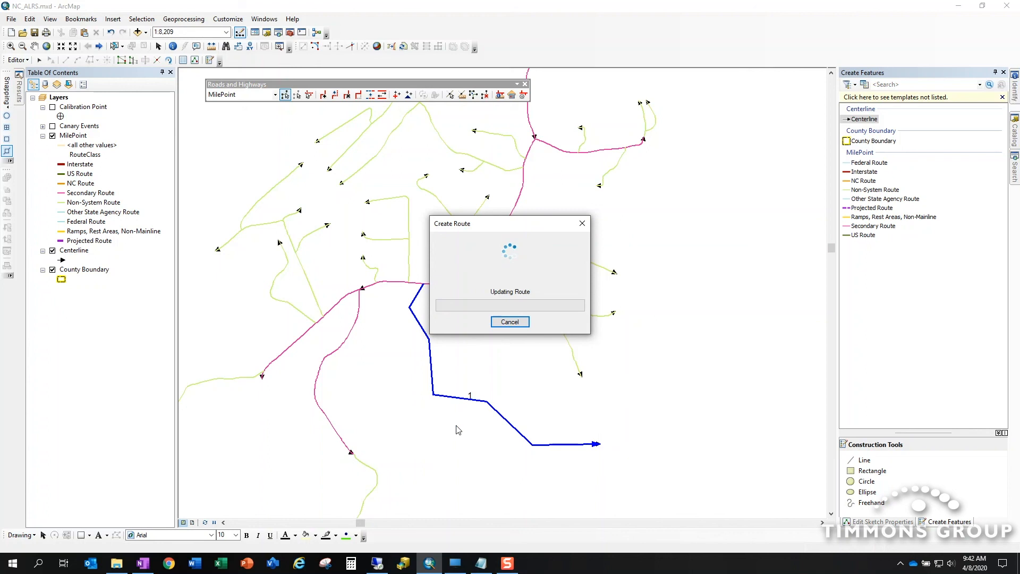
mouse_move(388, 342)
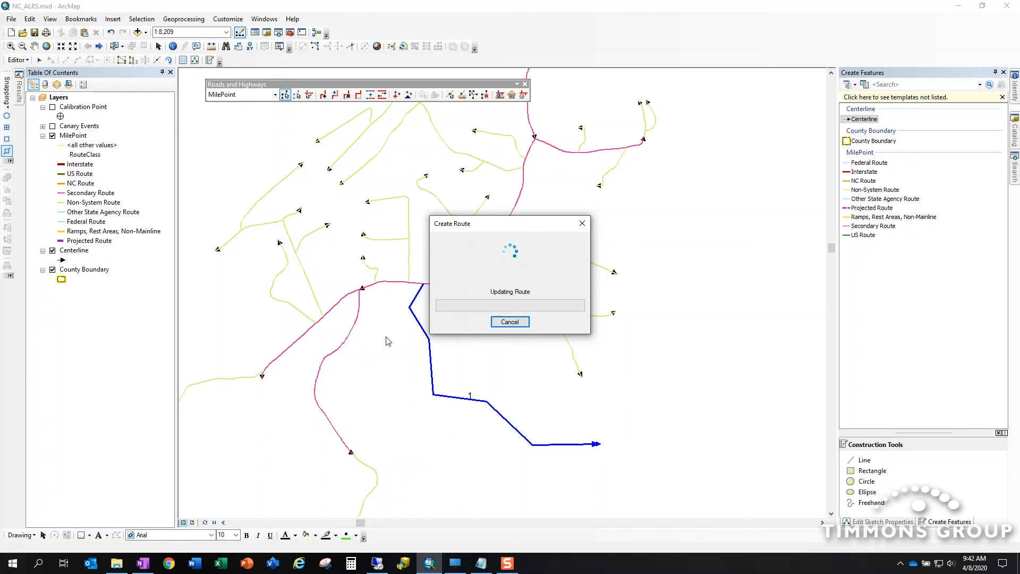
mouse_move(395, 465)
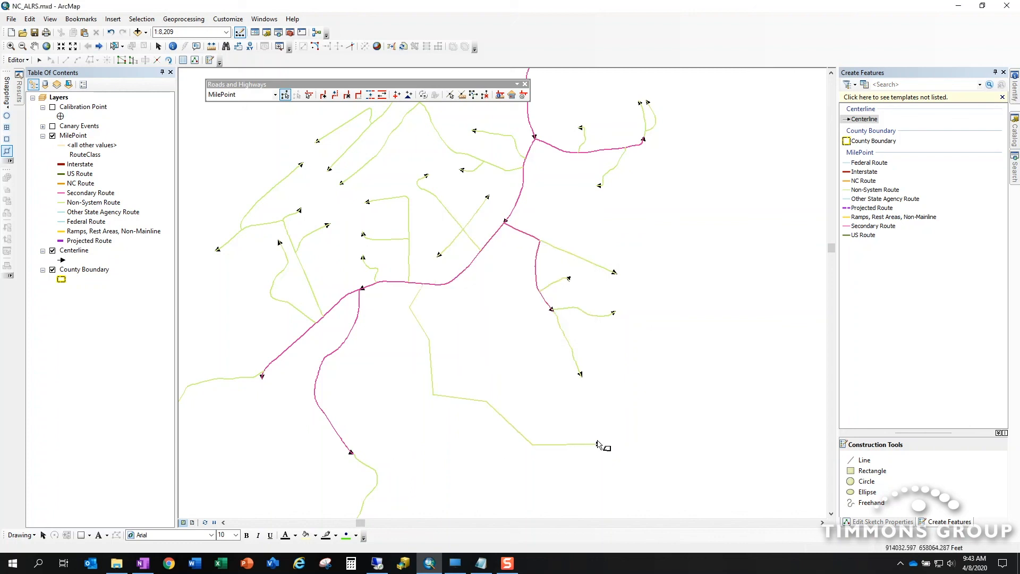
mouse_move(410, 126)
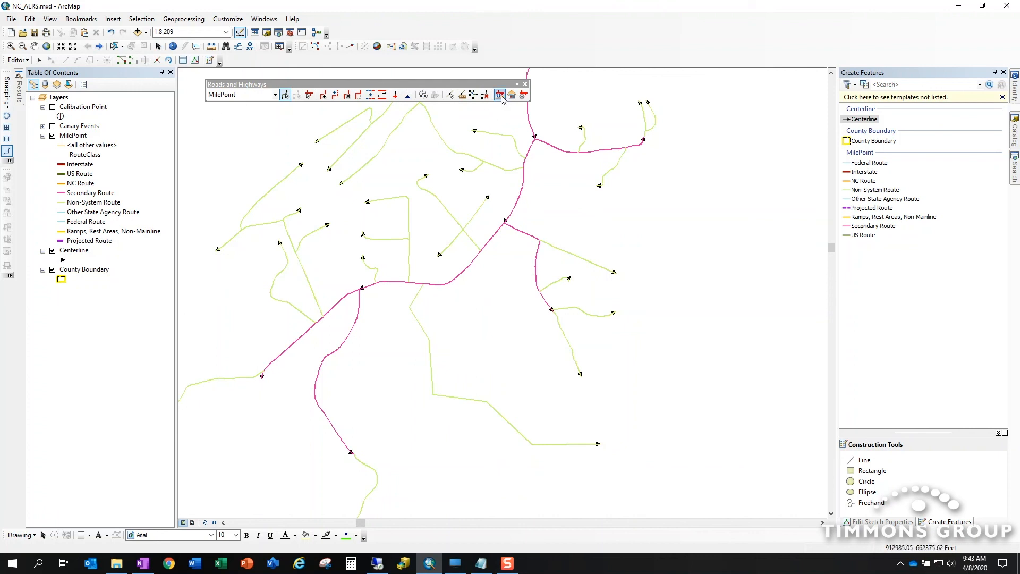
mouse_move(499, 95)
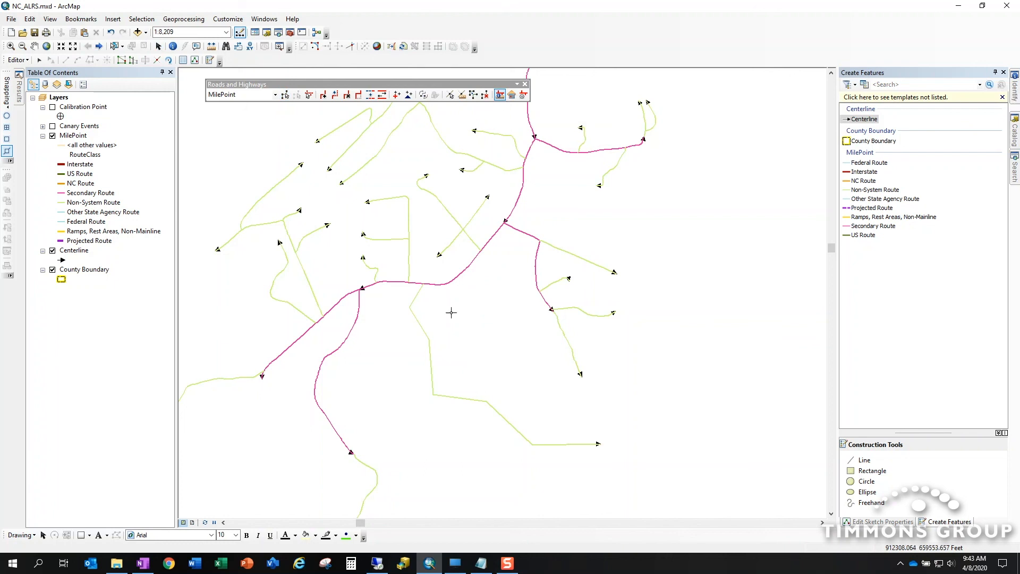
mouse_move(421, 308)
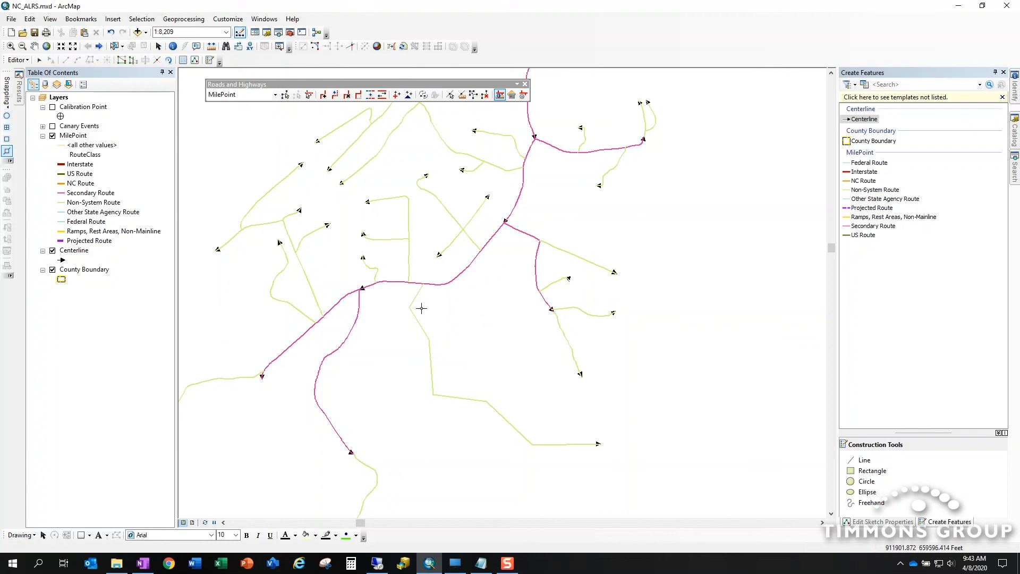
left_click(407, 291)
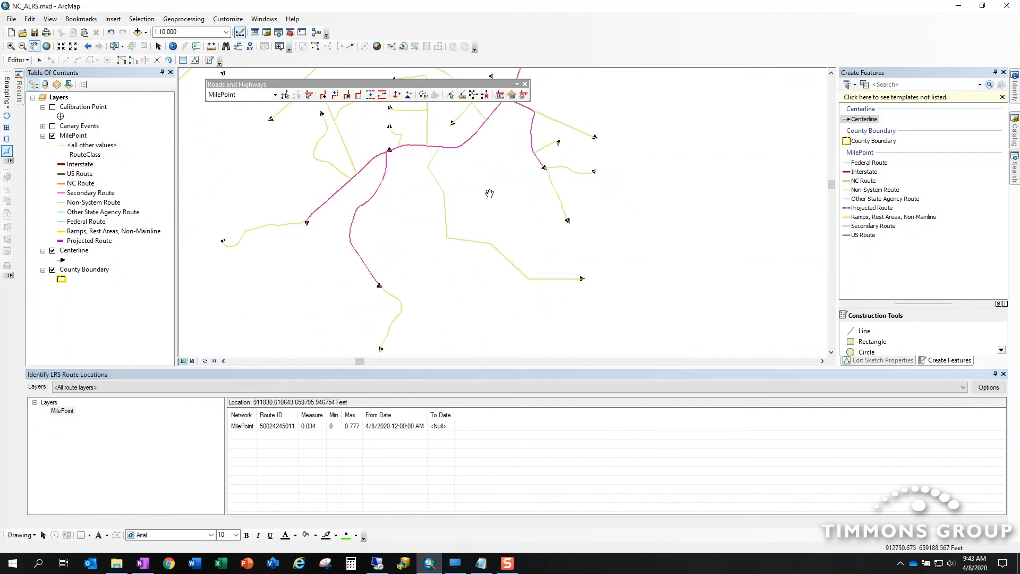
mouse_move(408, 156)
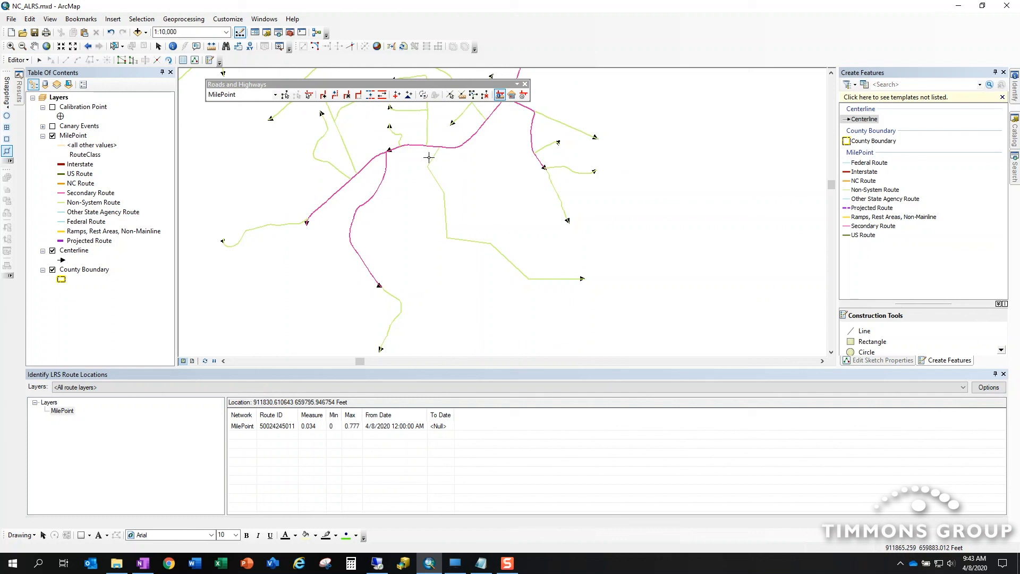
mouse_move(420, 202)
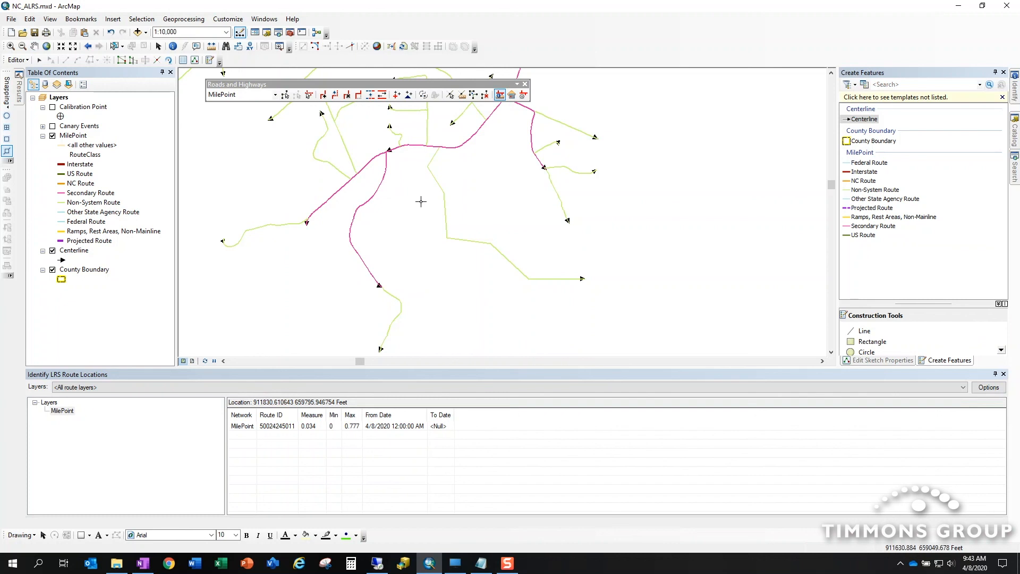
mouse_move(439, 163)
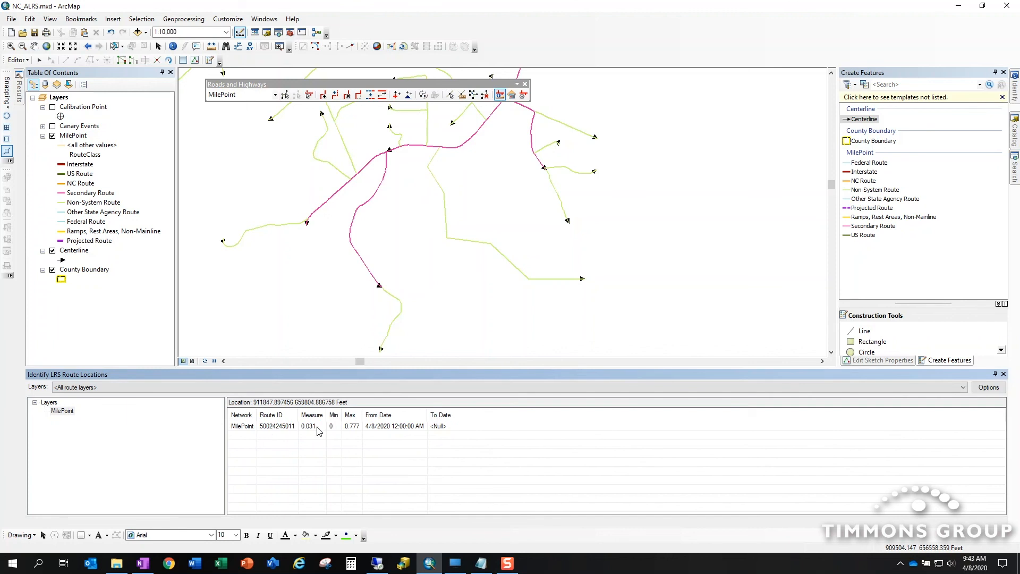
mouse_move(339, 432)
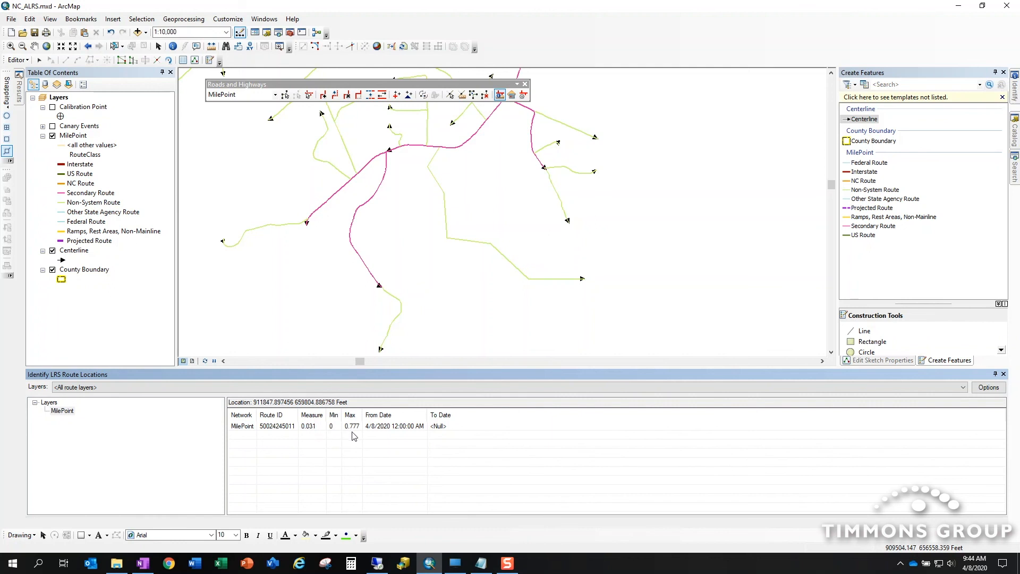
Set Editor Options to display measurements with 6 decimal places
left_click(17, 59)
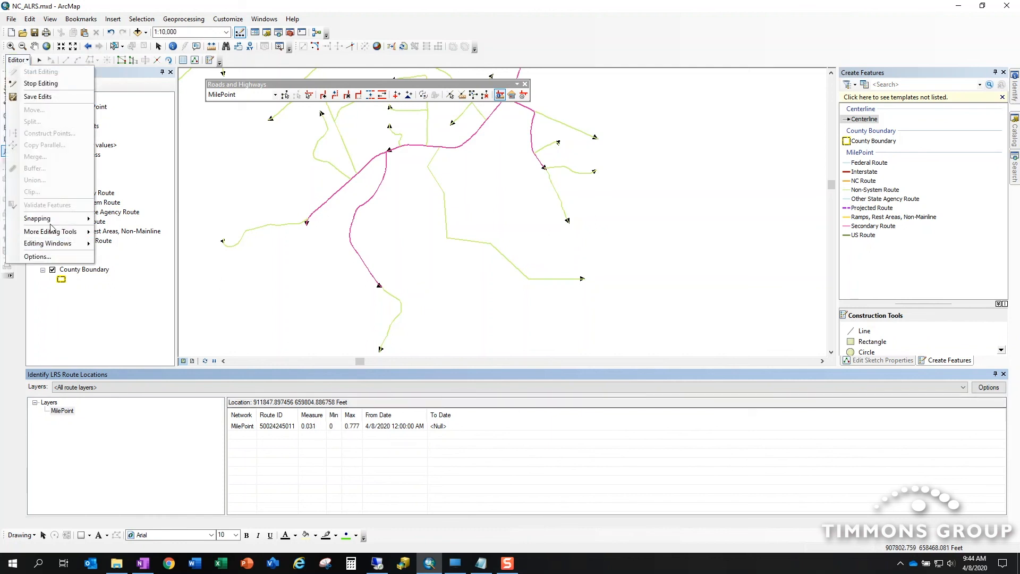
left_click(38, 257)
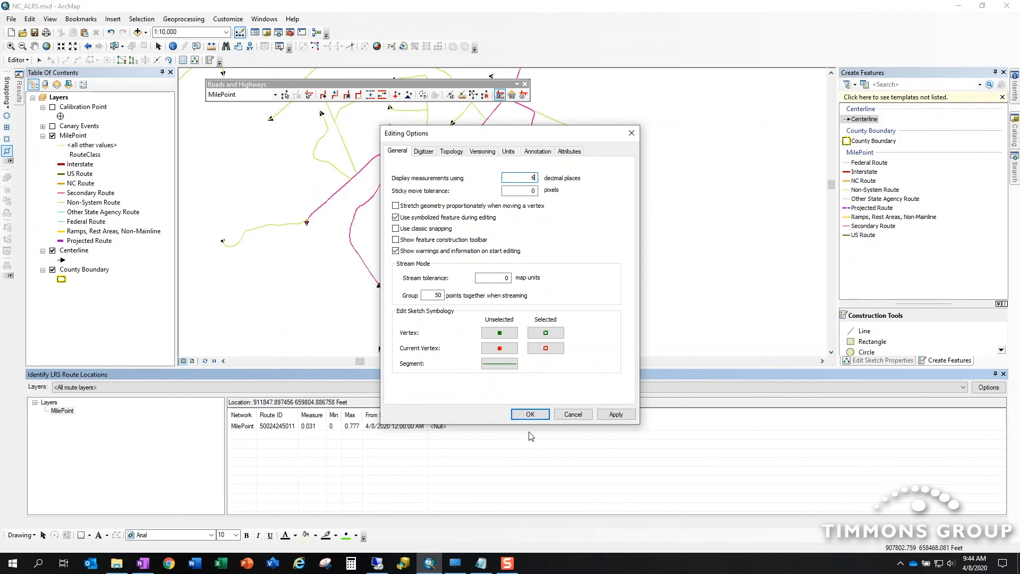
left_click(530, 415)
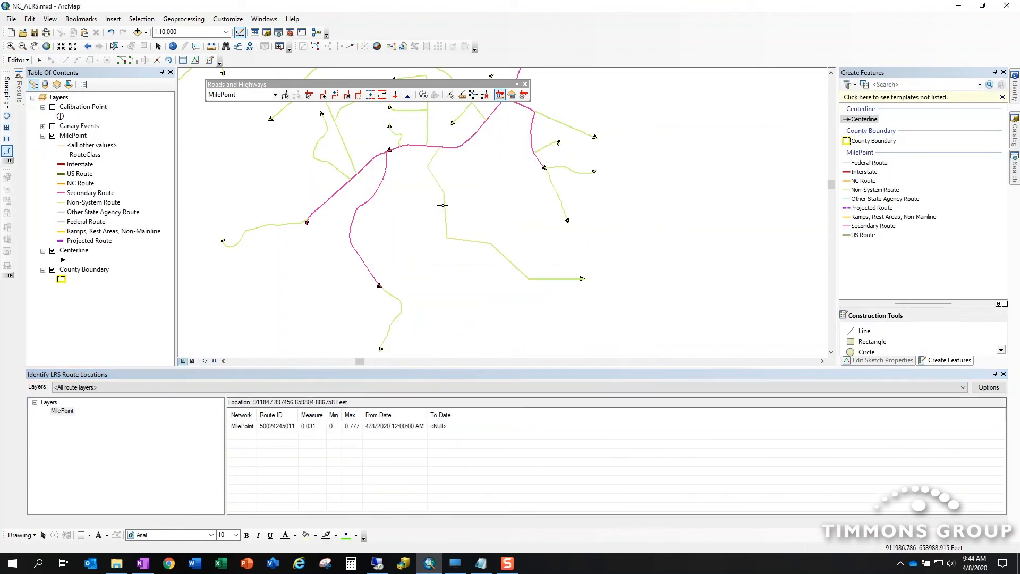
Identify a point on the new route at six-decimal measures, then pan the map
left_click(443, 205)
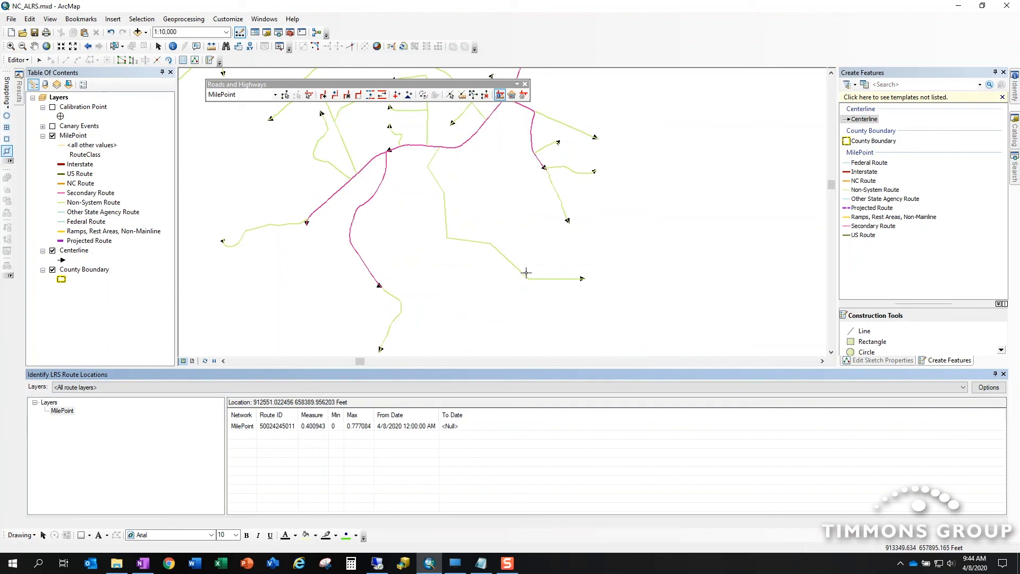
mouse_move(568, 281)
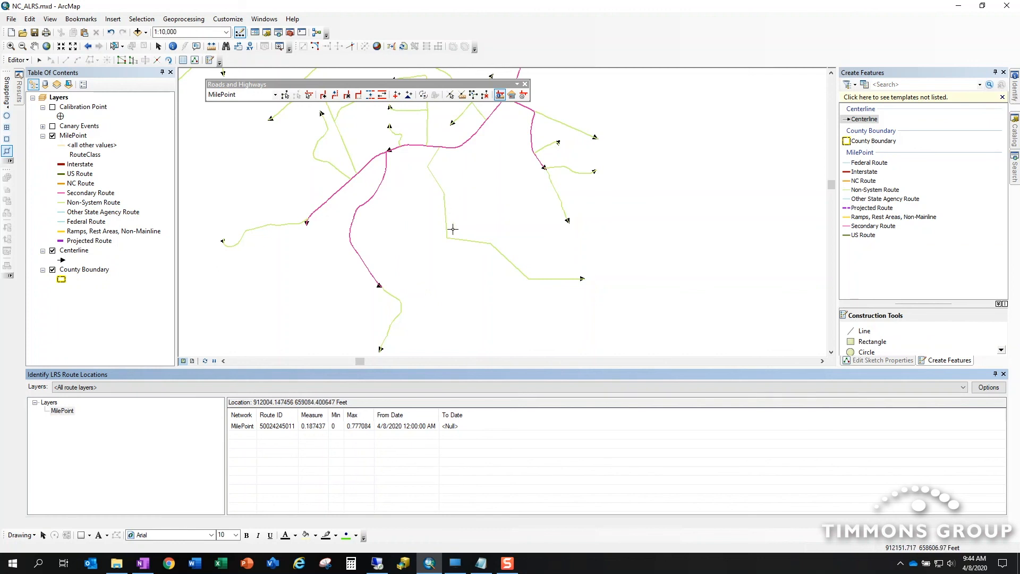
mouse_move(444, 148)
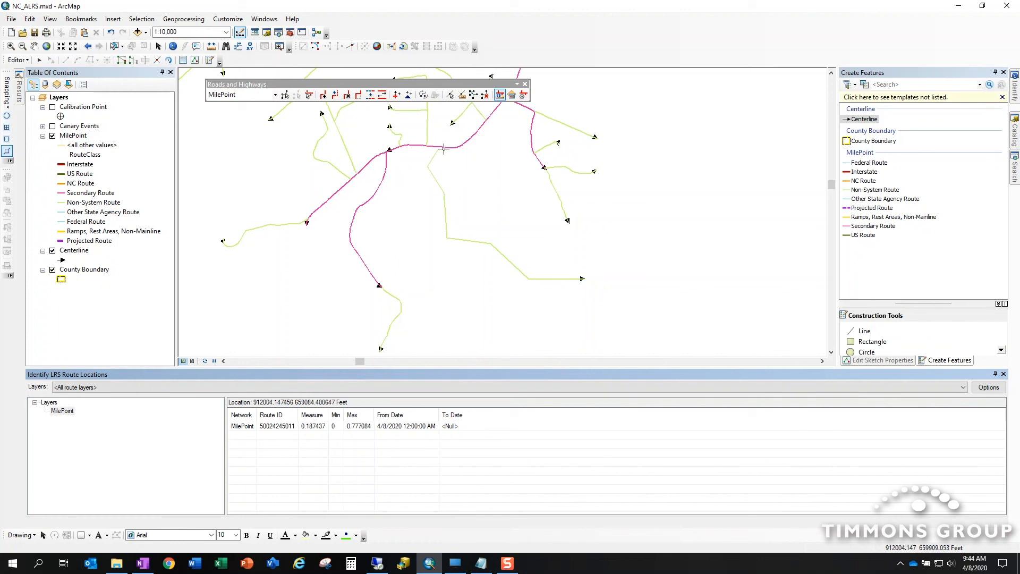
mouse_move(437, 154)
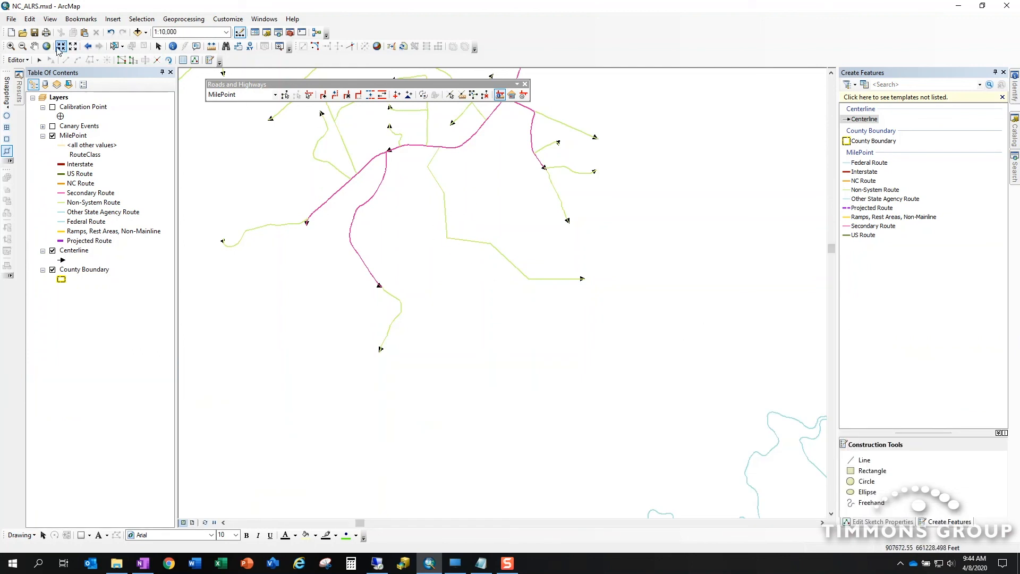
left_click_drag(391, 261, 471, 323)
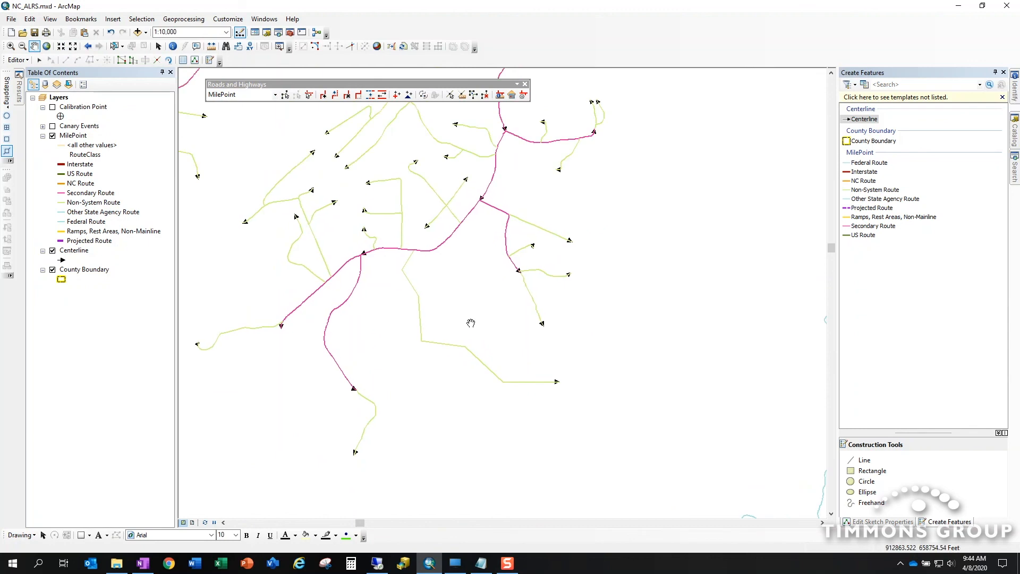